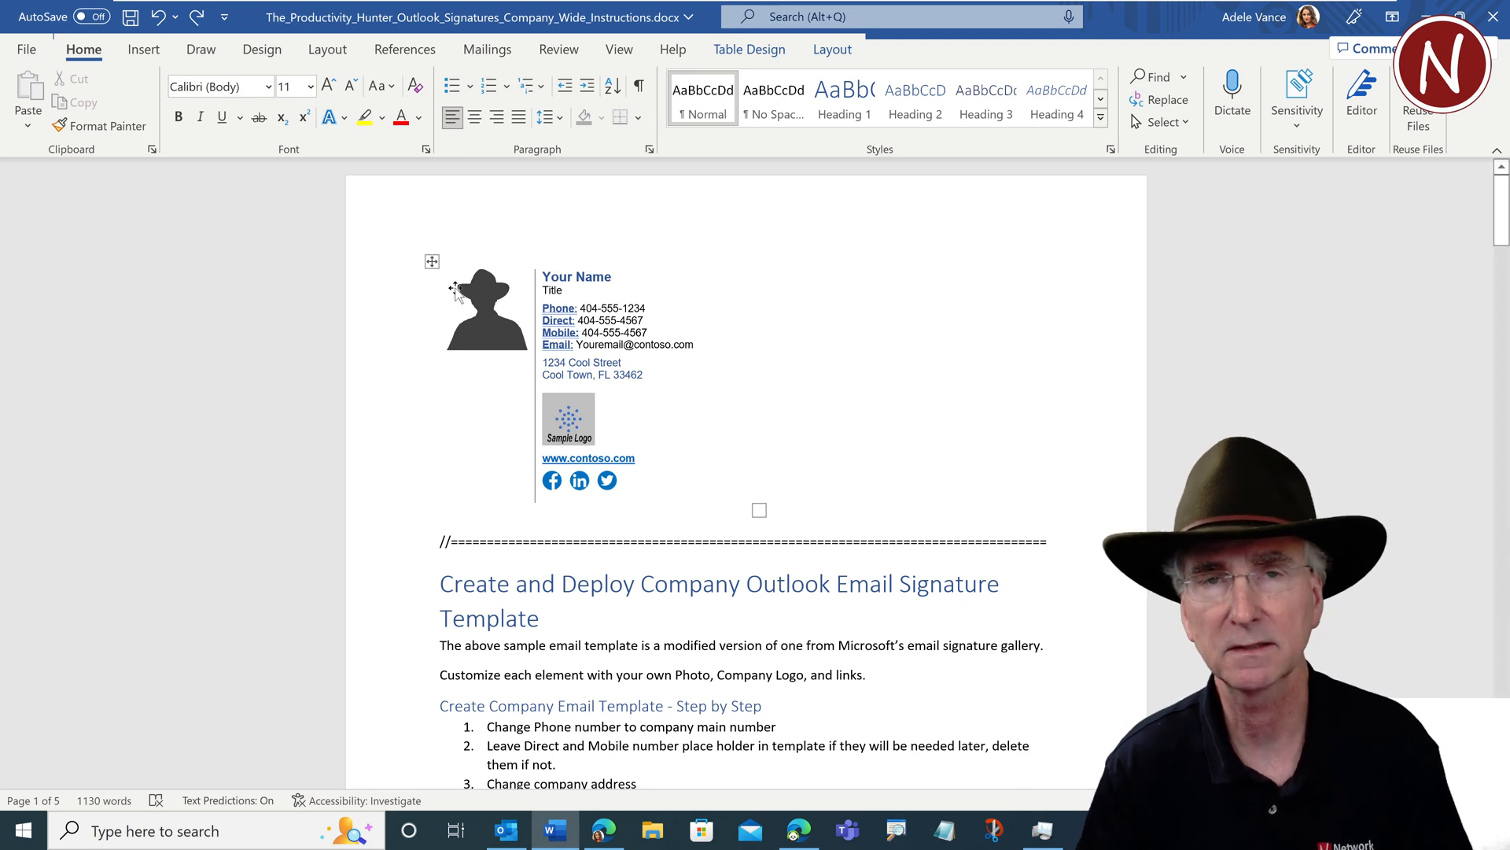
Edit the signature's address line to read 1234 Cool Main Street
{"action": "left_click", "coordinate": [752, 279]}
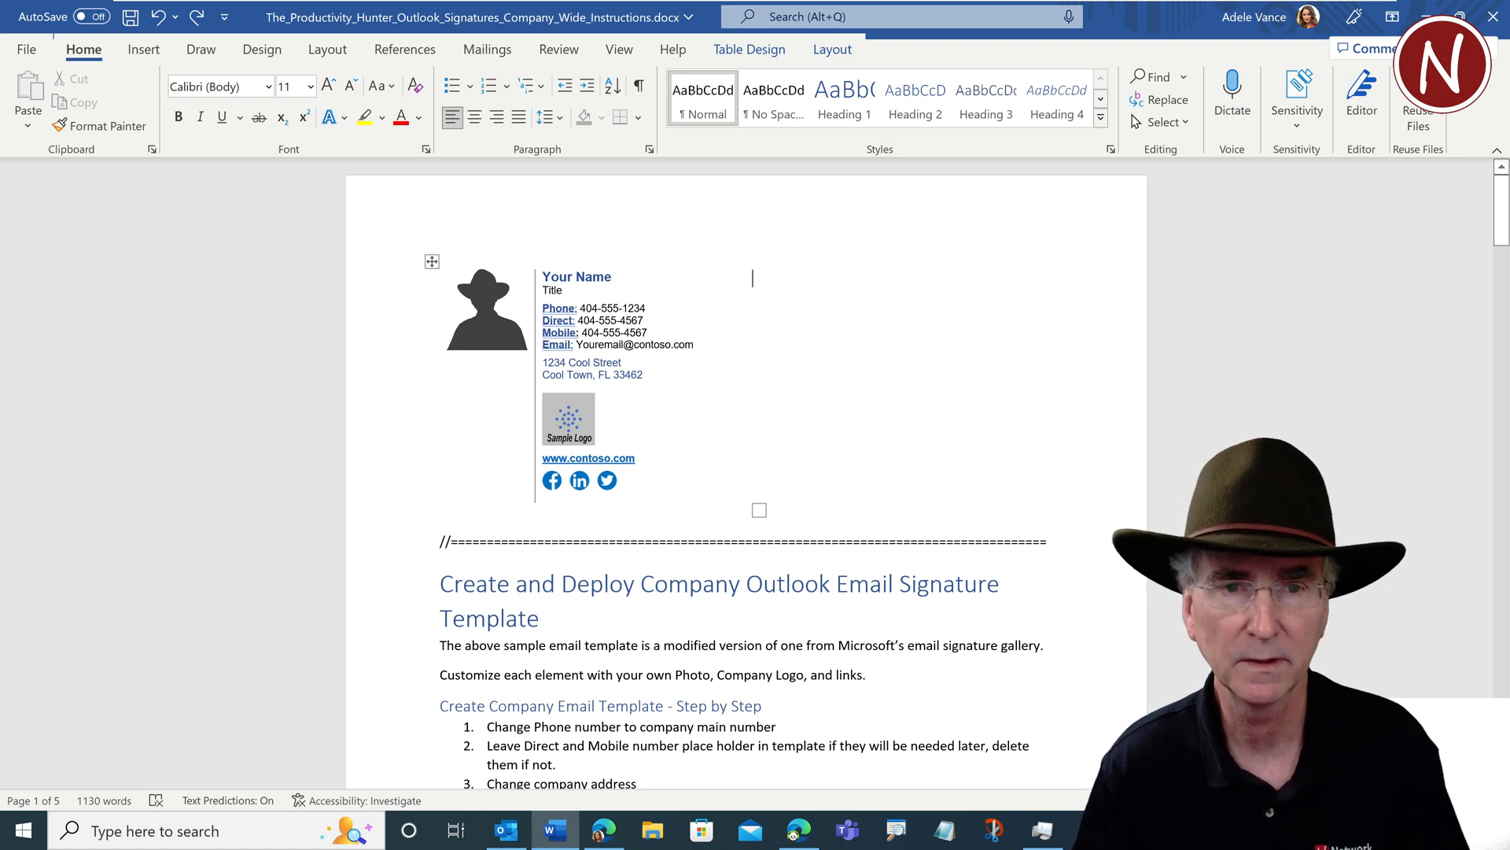
{"action": "left_click", "coordinate": [612, 307]}
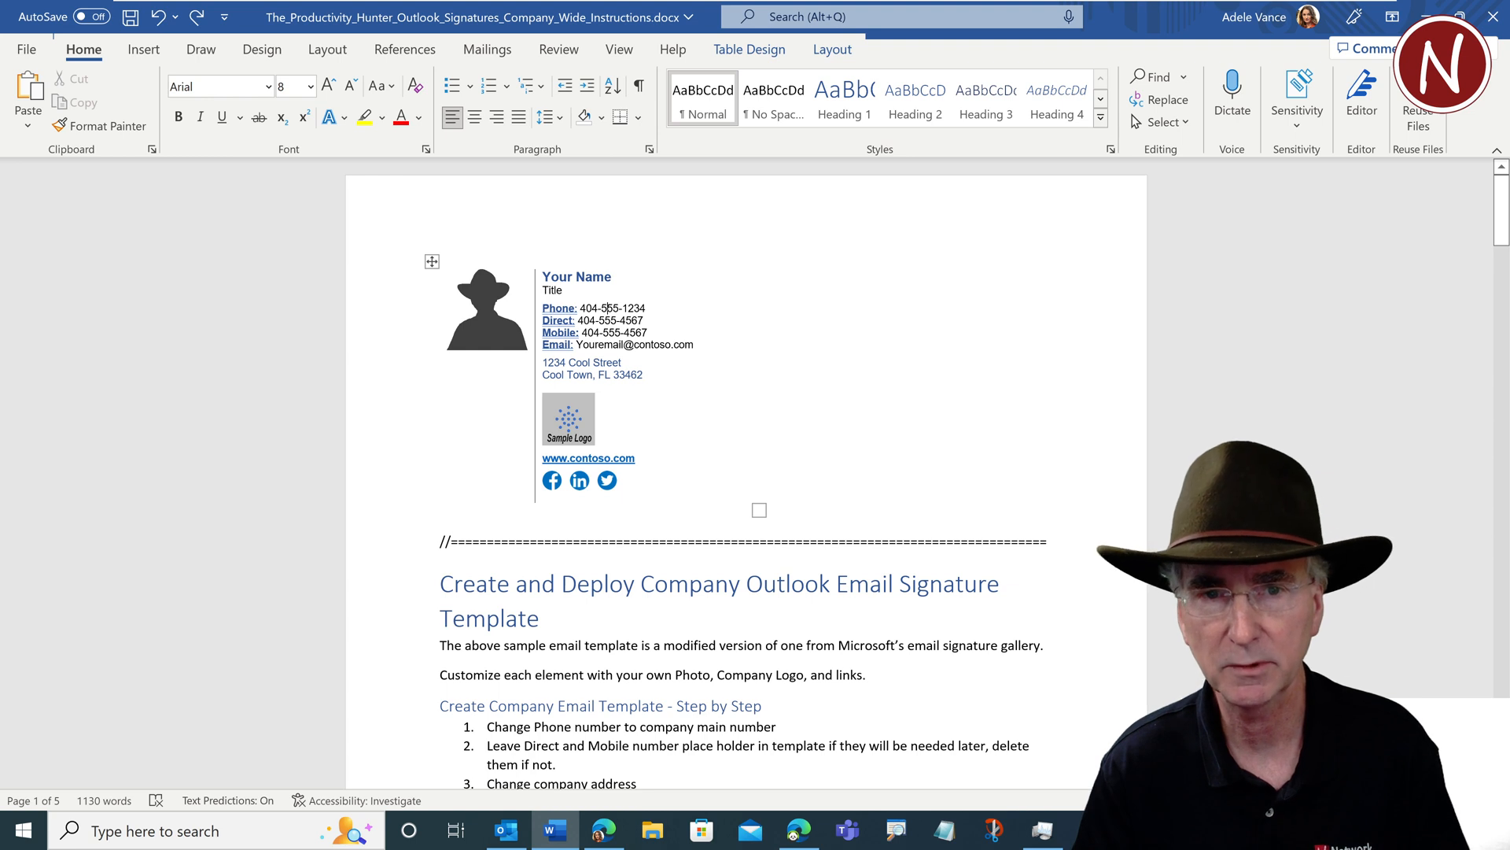
{"action": "right_click", "coordinate": [606, 313]}
{"action": "type", "text": "Main "}
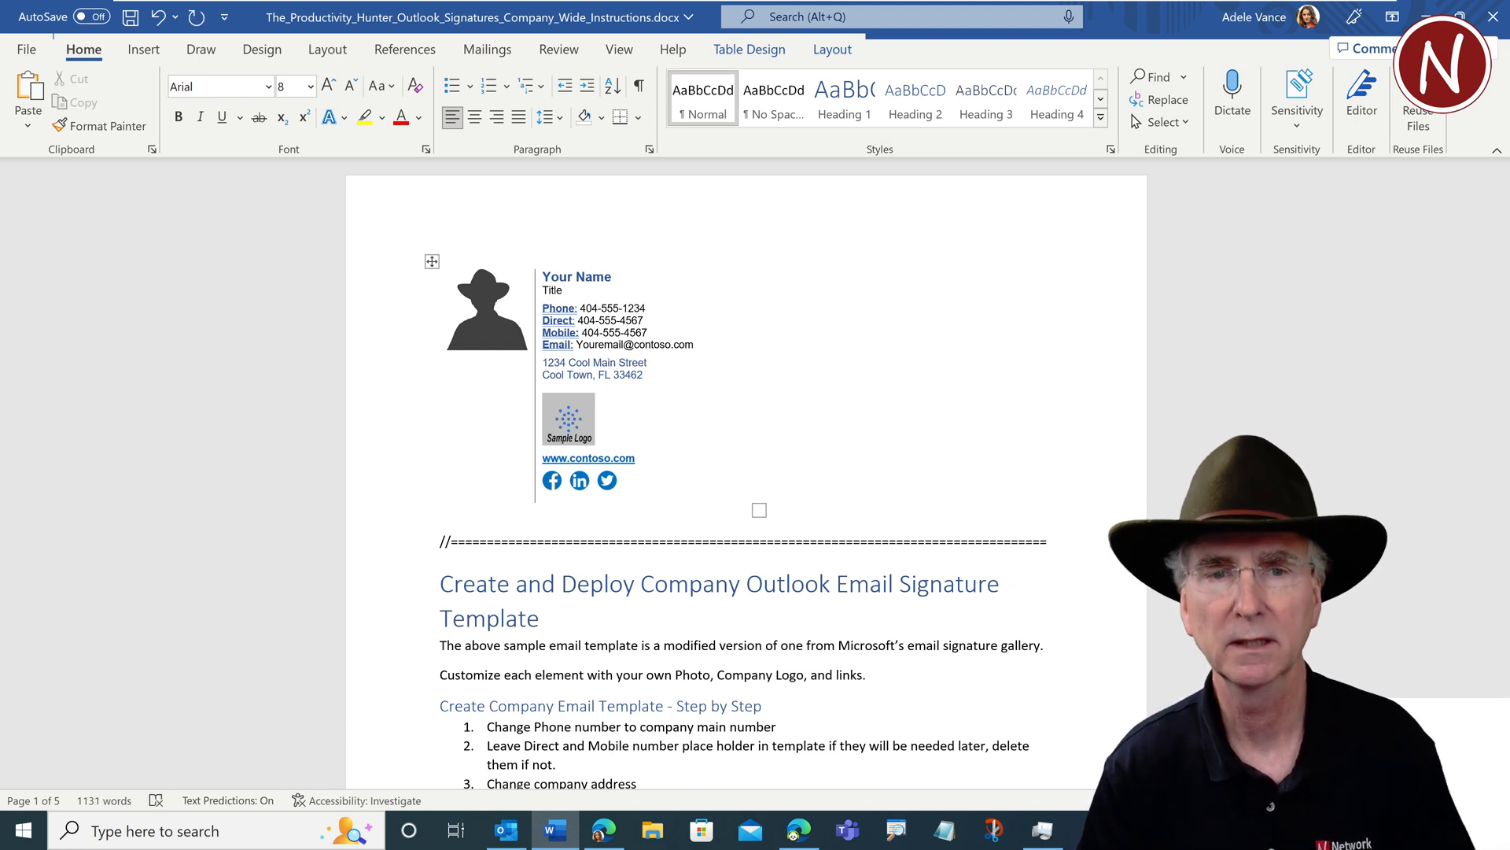
Choose to change the sample logo picture from a file on this device
{"action": "left_click", "coordinate": [568, 419]}
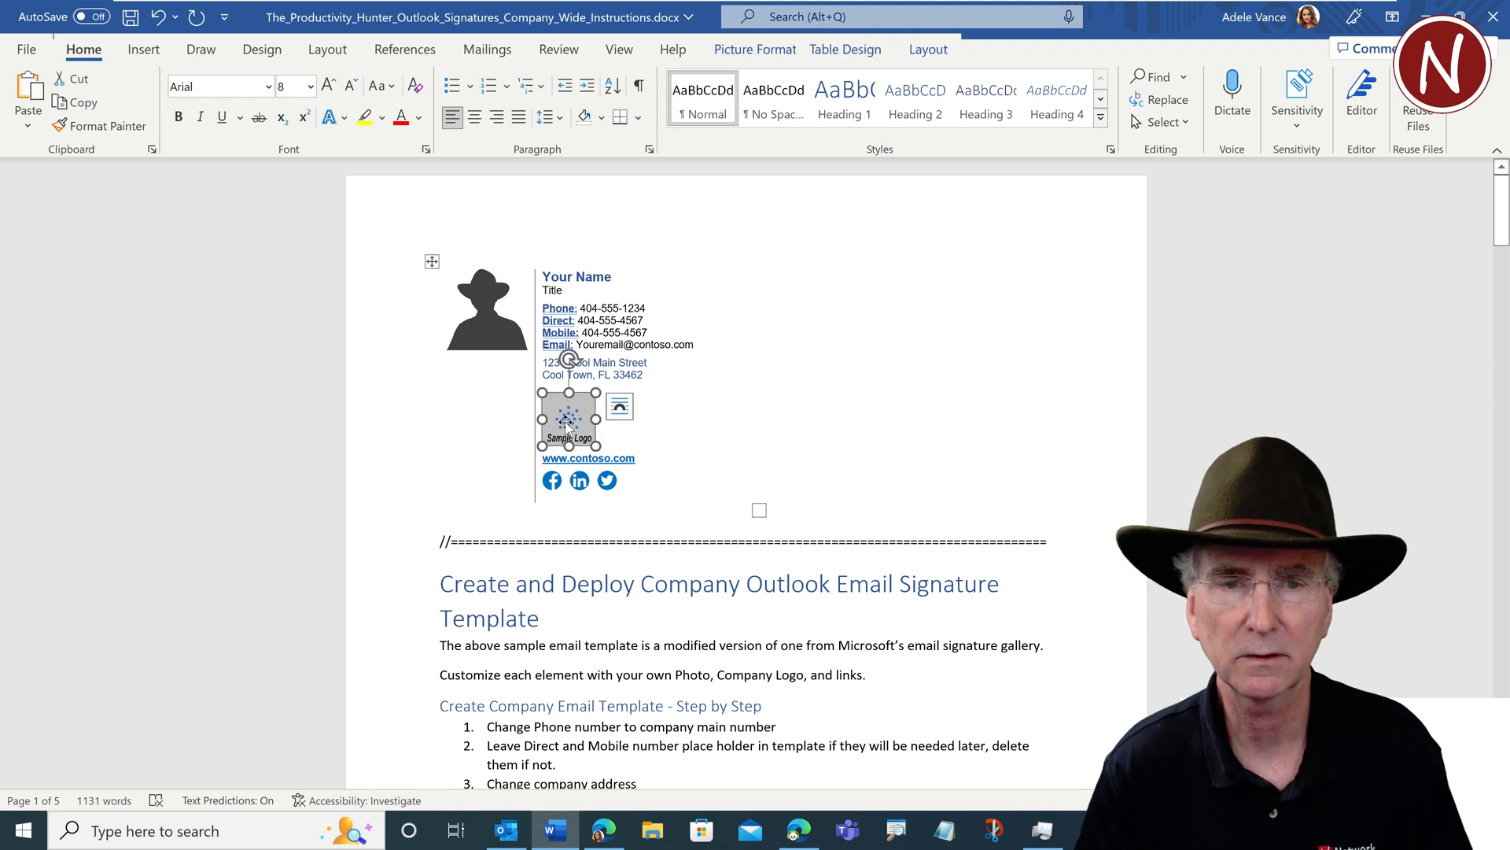
{"action": "right_click", "coordinate": [568, 419]}
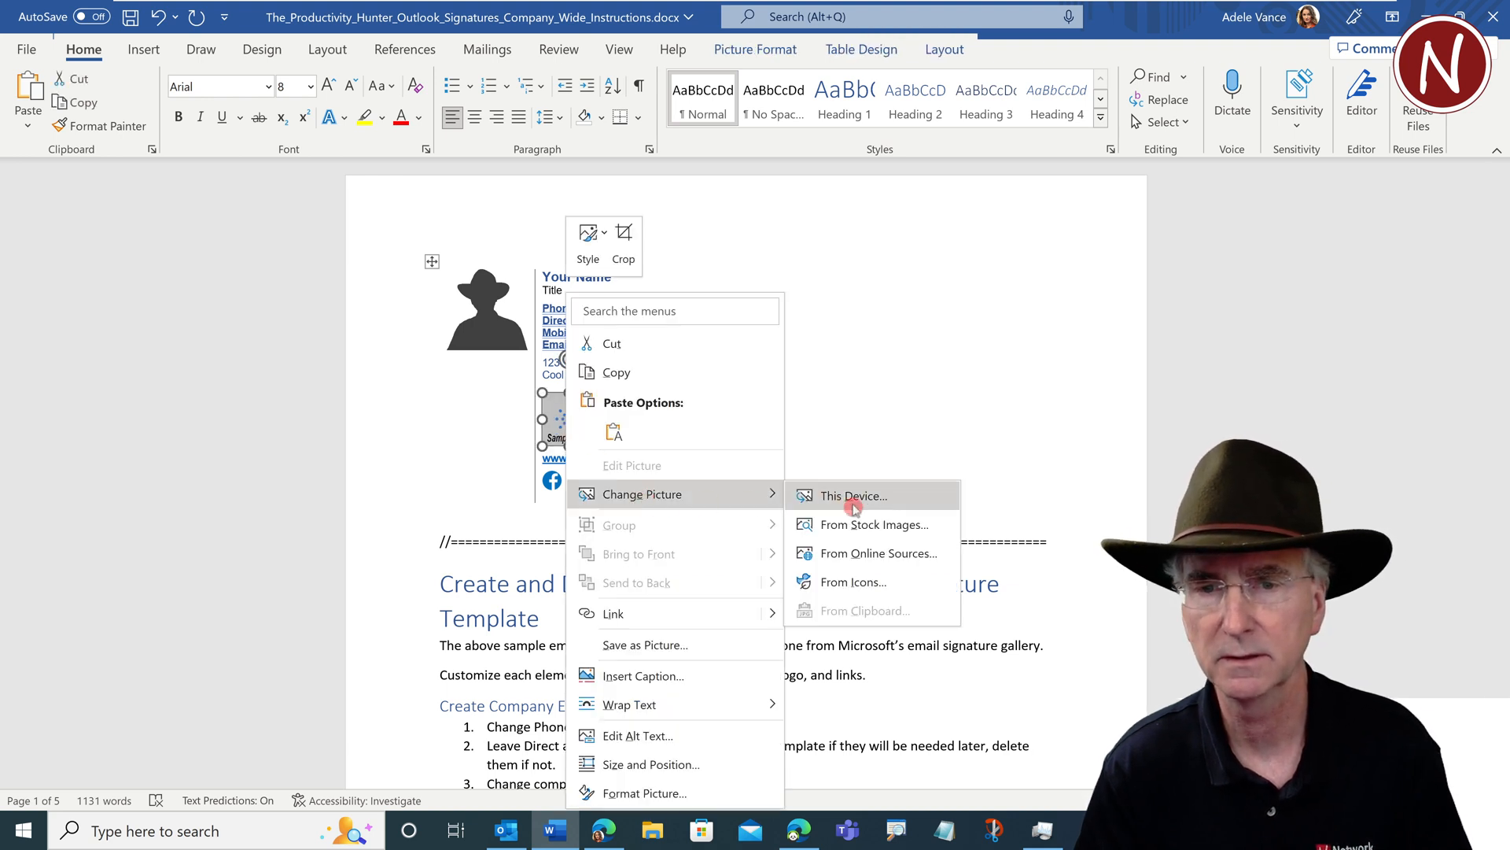
{"action": "left_click", "coordinate": [850, 495]}
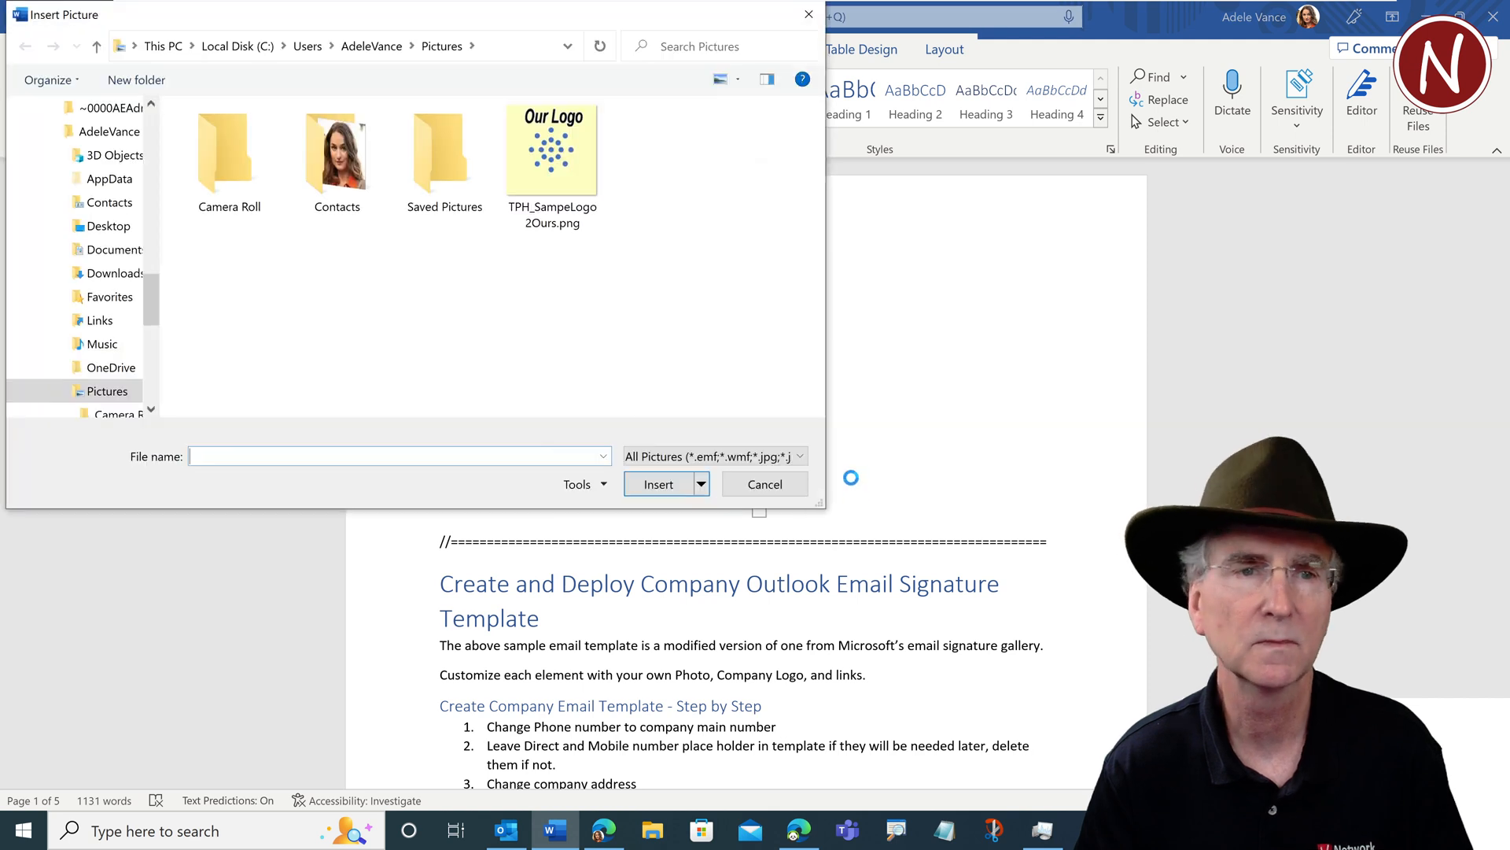
Insert the TPH_SampeLogo2Ours.png Our Logo image into the signature
{"action": "left_click", "coordinate": [553, 150]}
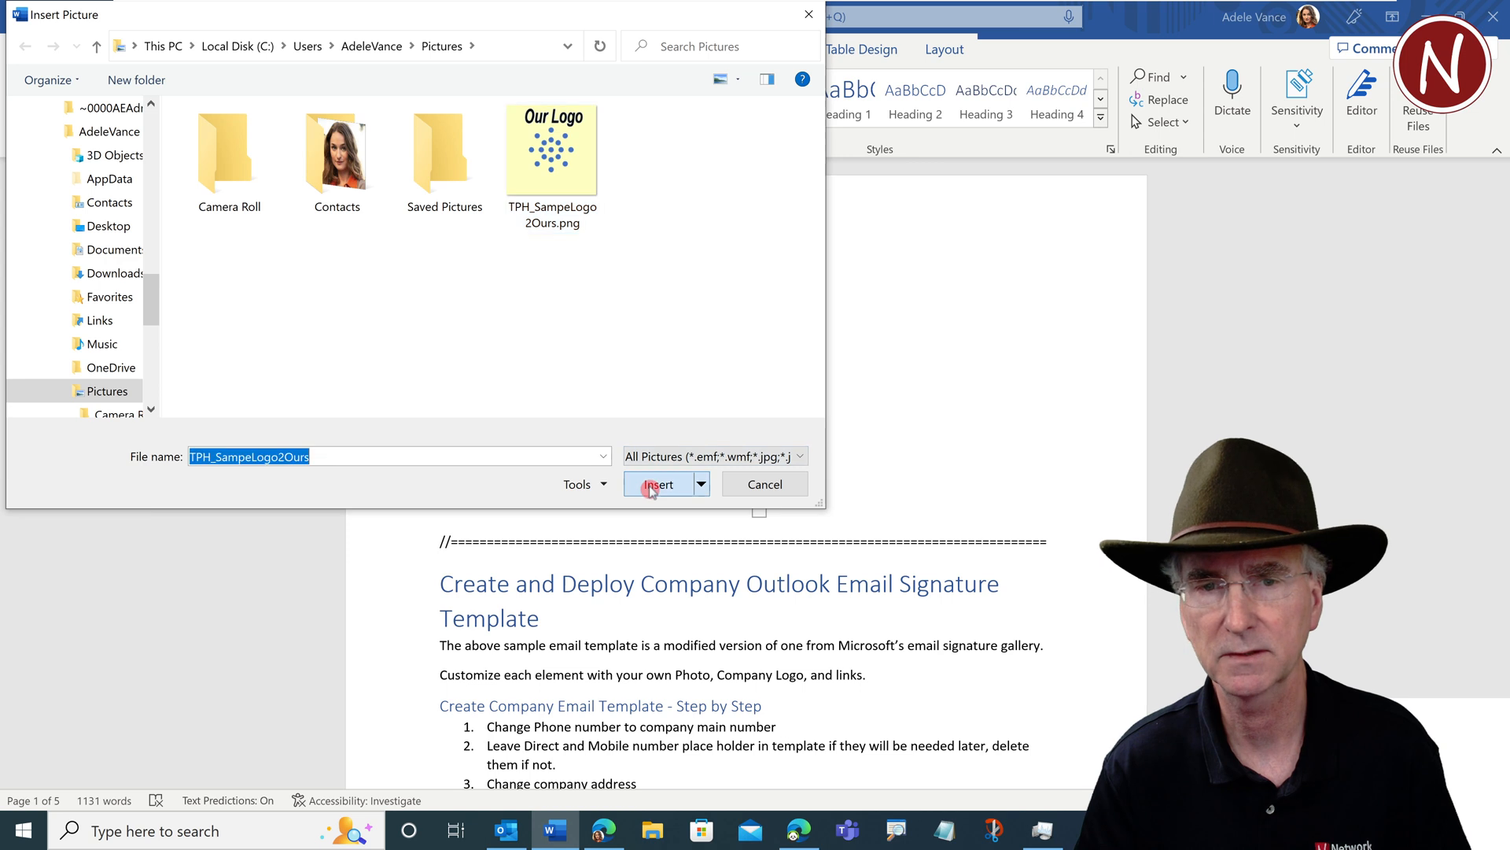
{"action": "left_click", "coordinate": [660, 484]}
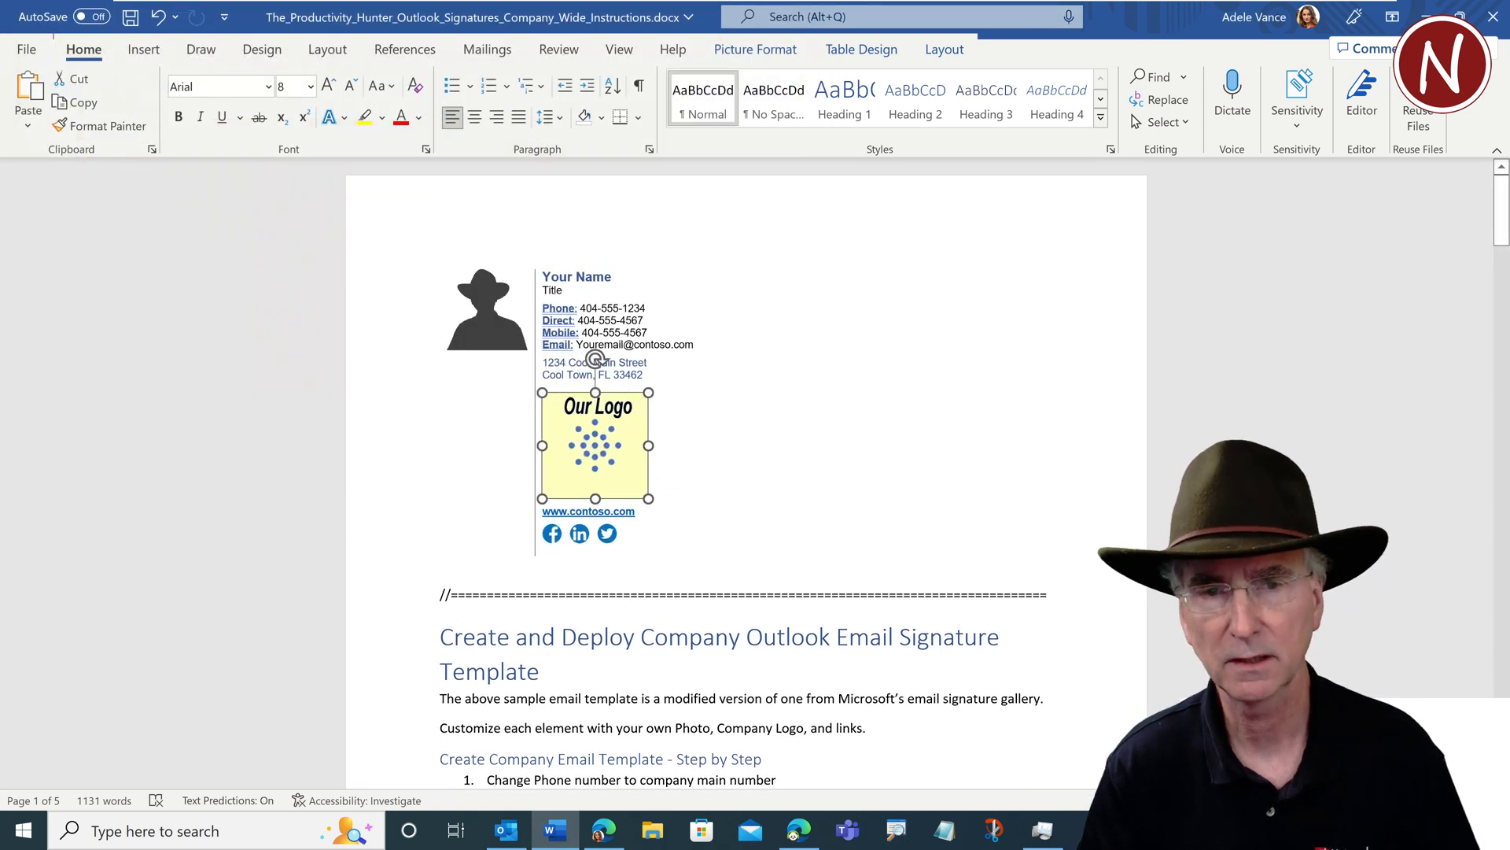
{"action": "left_click", "coordinate": [595, 444]}
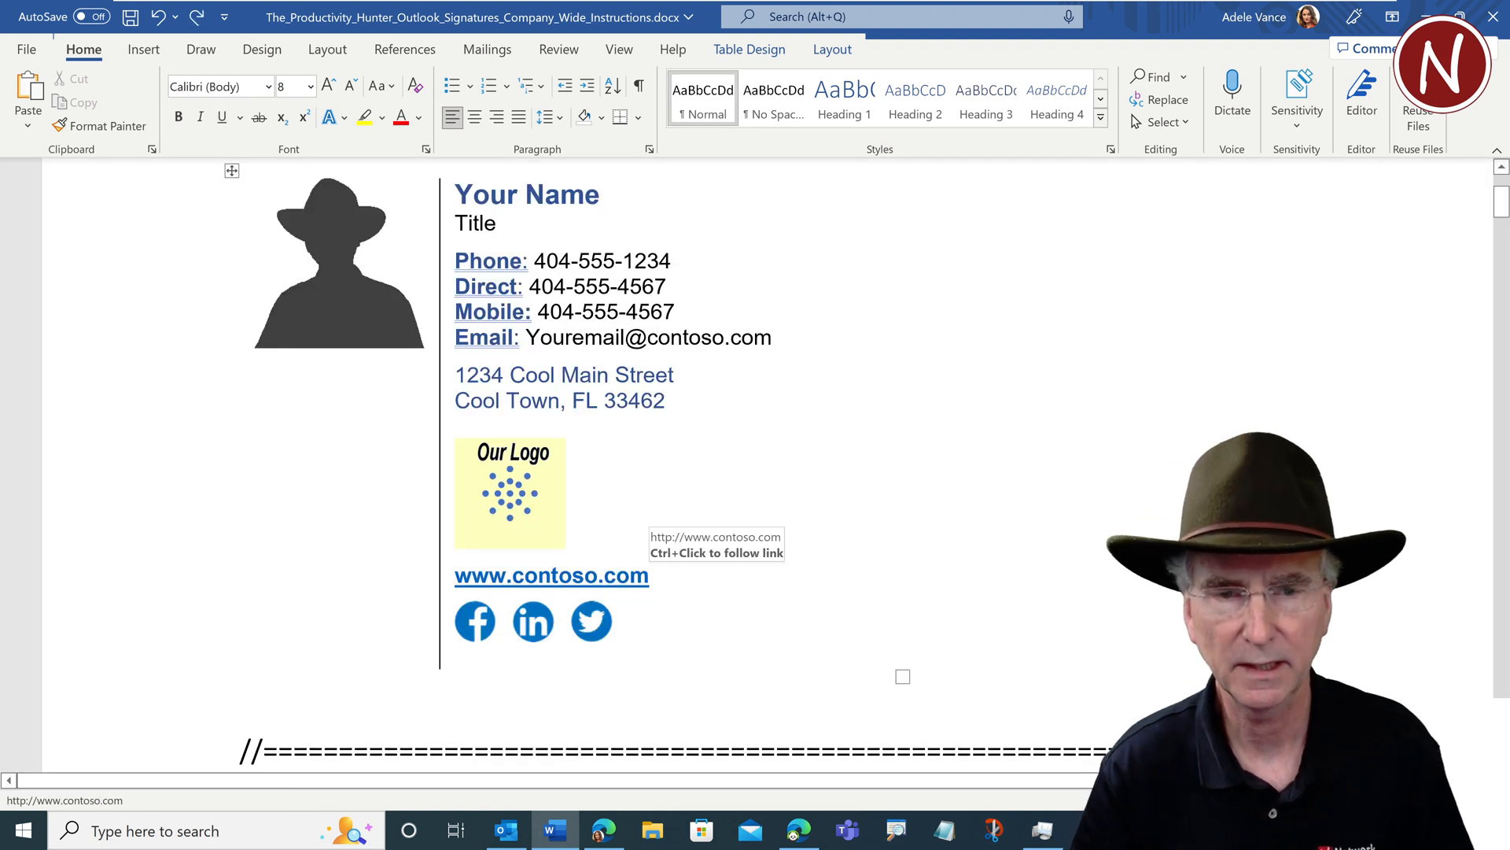
{"action": "right_click", "coordinate": [551, 575]}
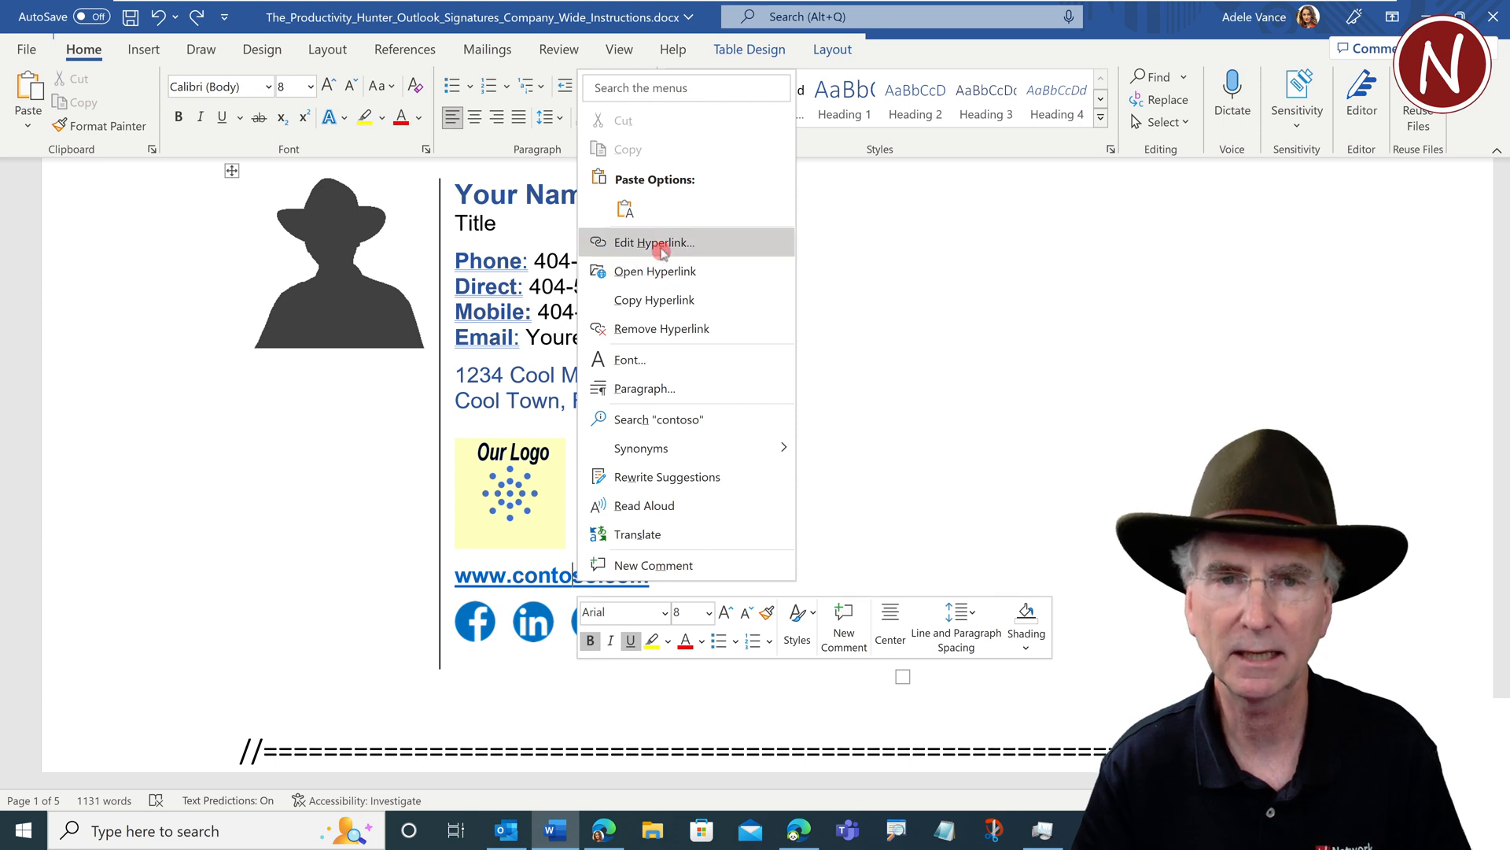
{"action": "left_click", "coordinate": [653, 242]}
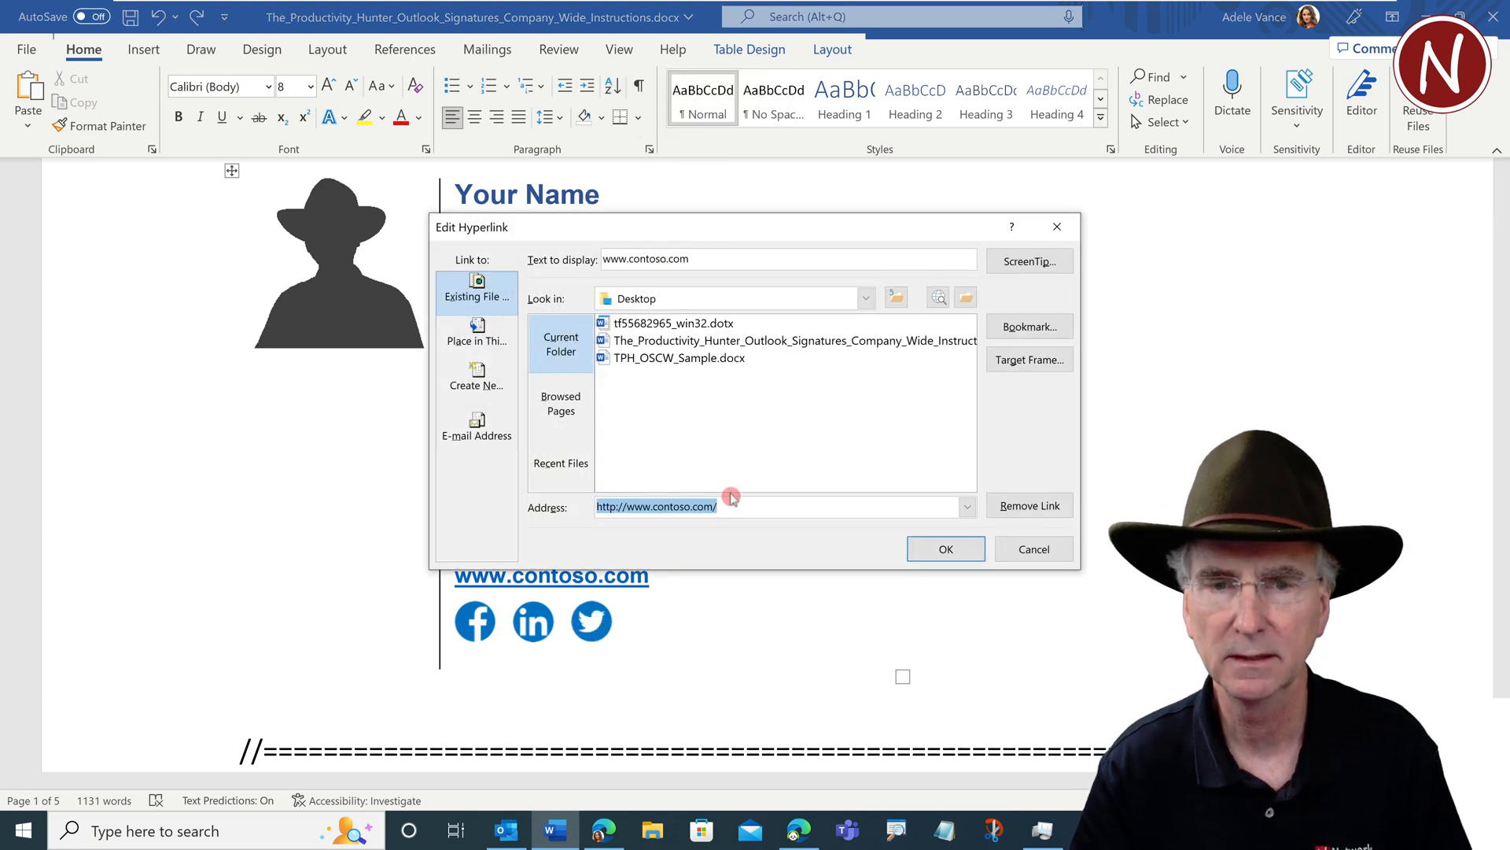
{"action": "mouse_move", "coordinate": [789, 522]}
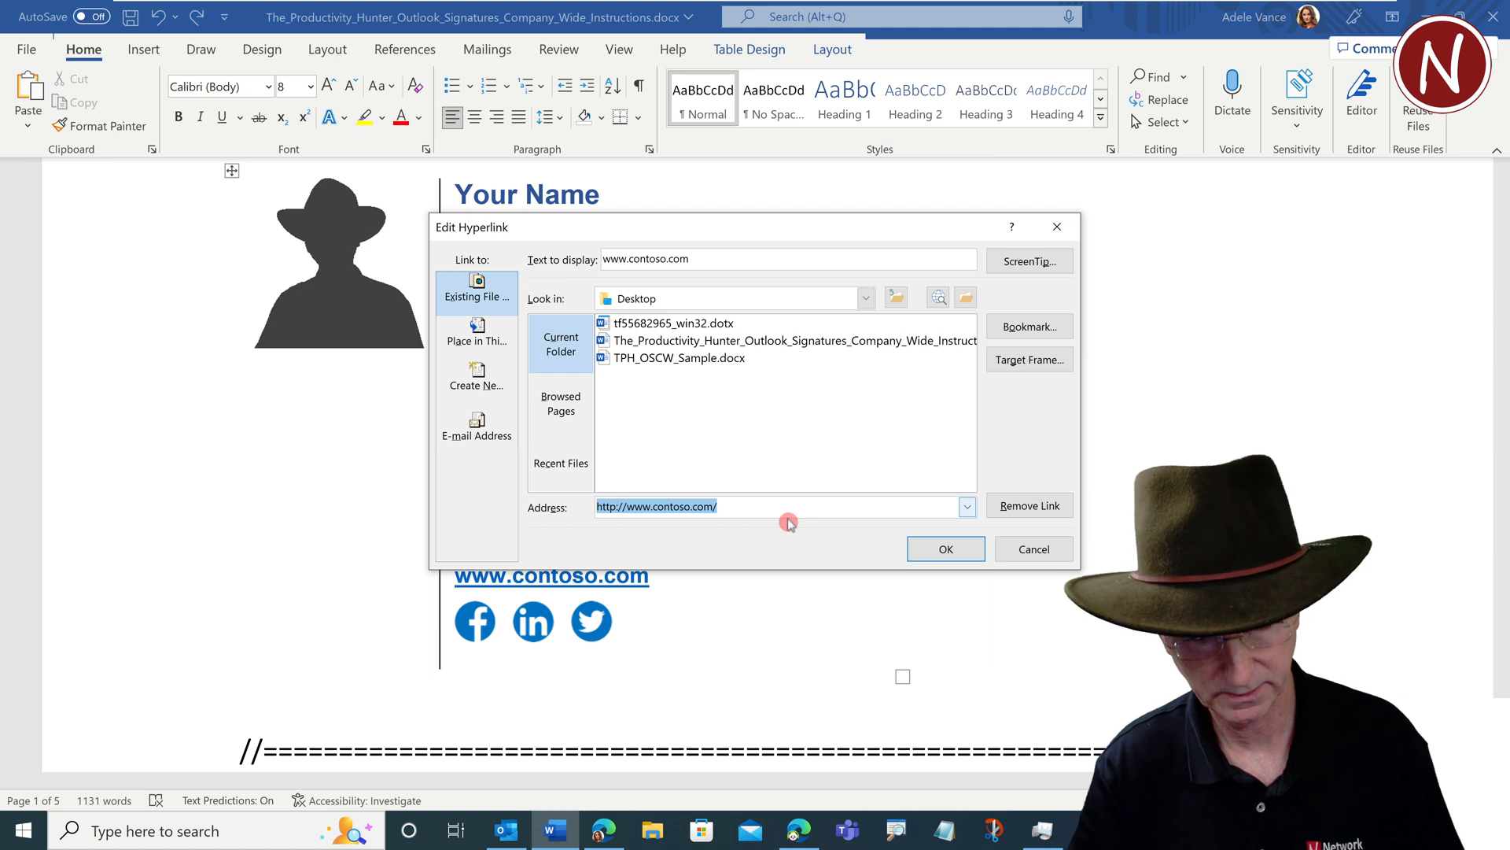
{"action": "type", "text": "http://www.contoso-rocks.com/"}
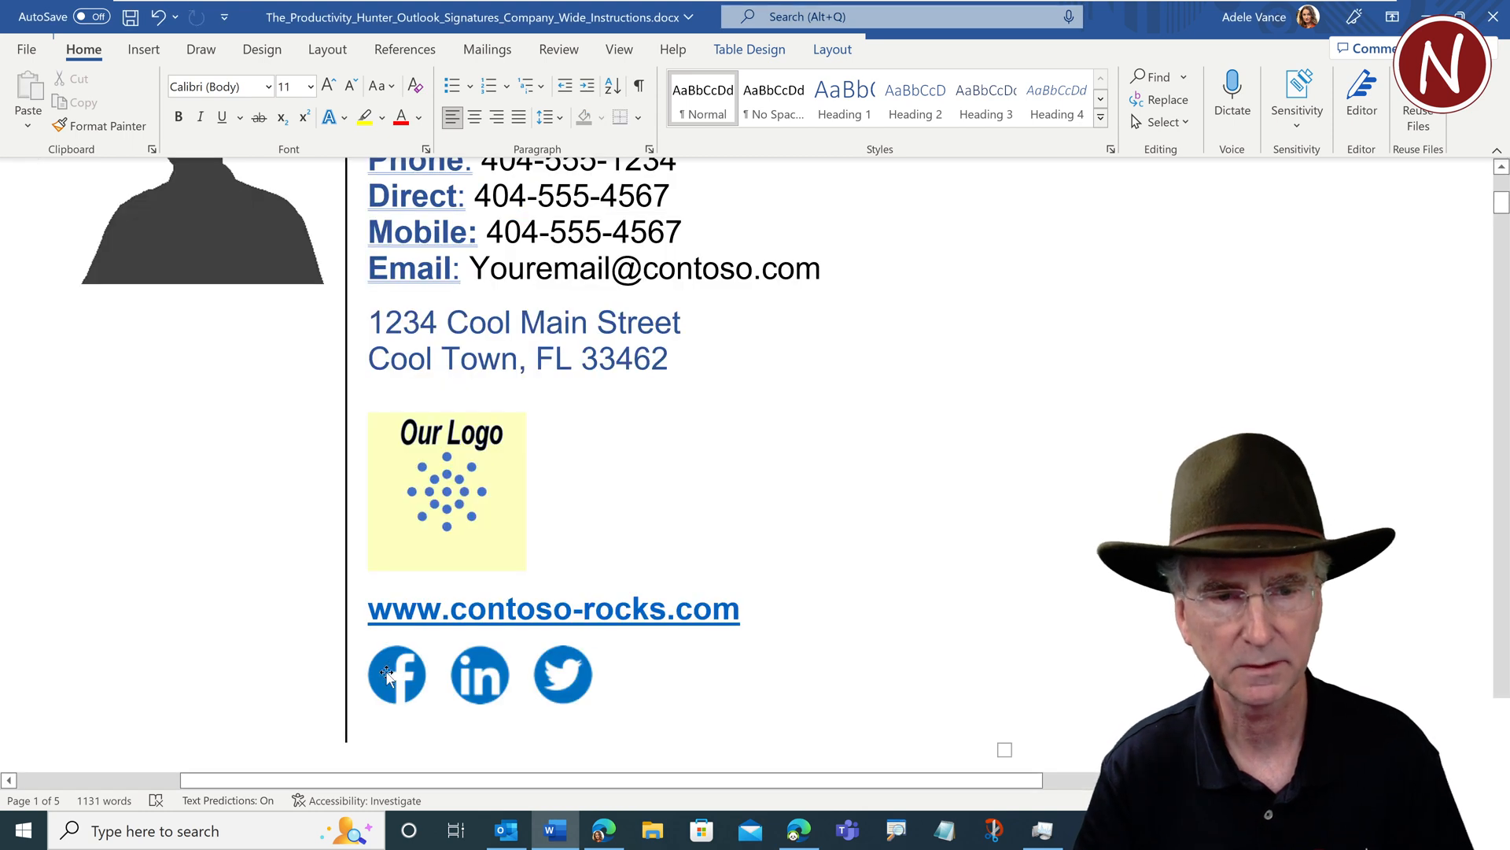
{"action": "mouse_move", "coordinate": [563, 673]}
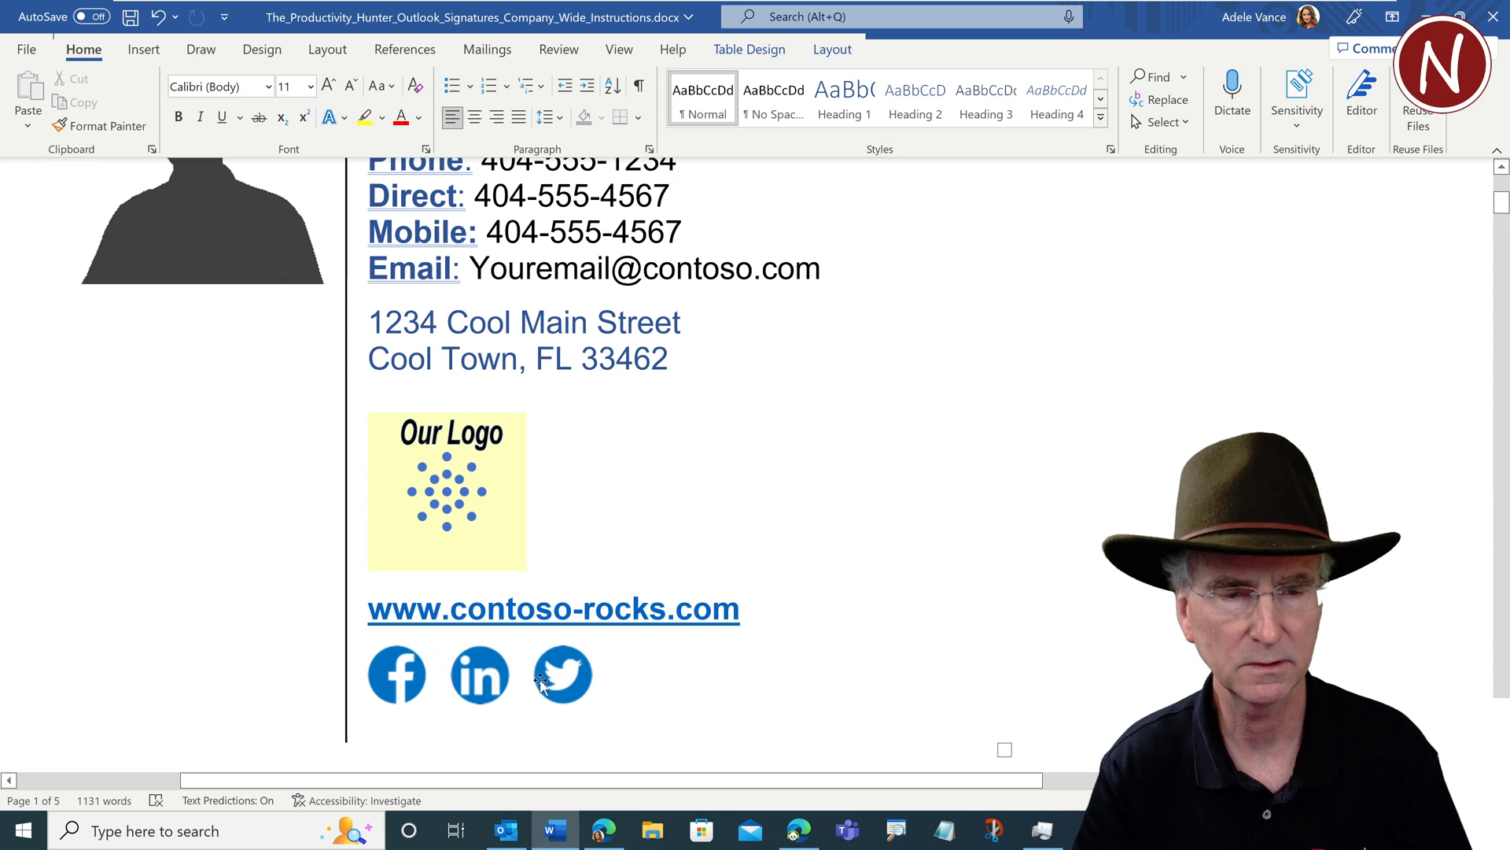
{"action": "left_click", "coordinate": [563, 674]}
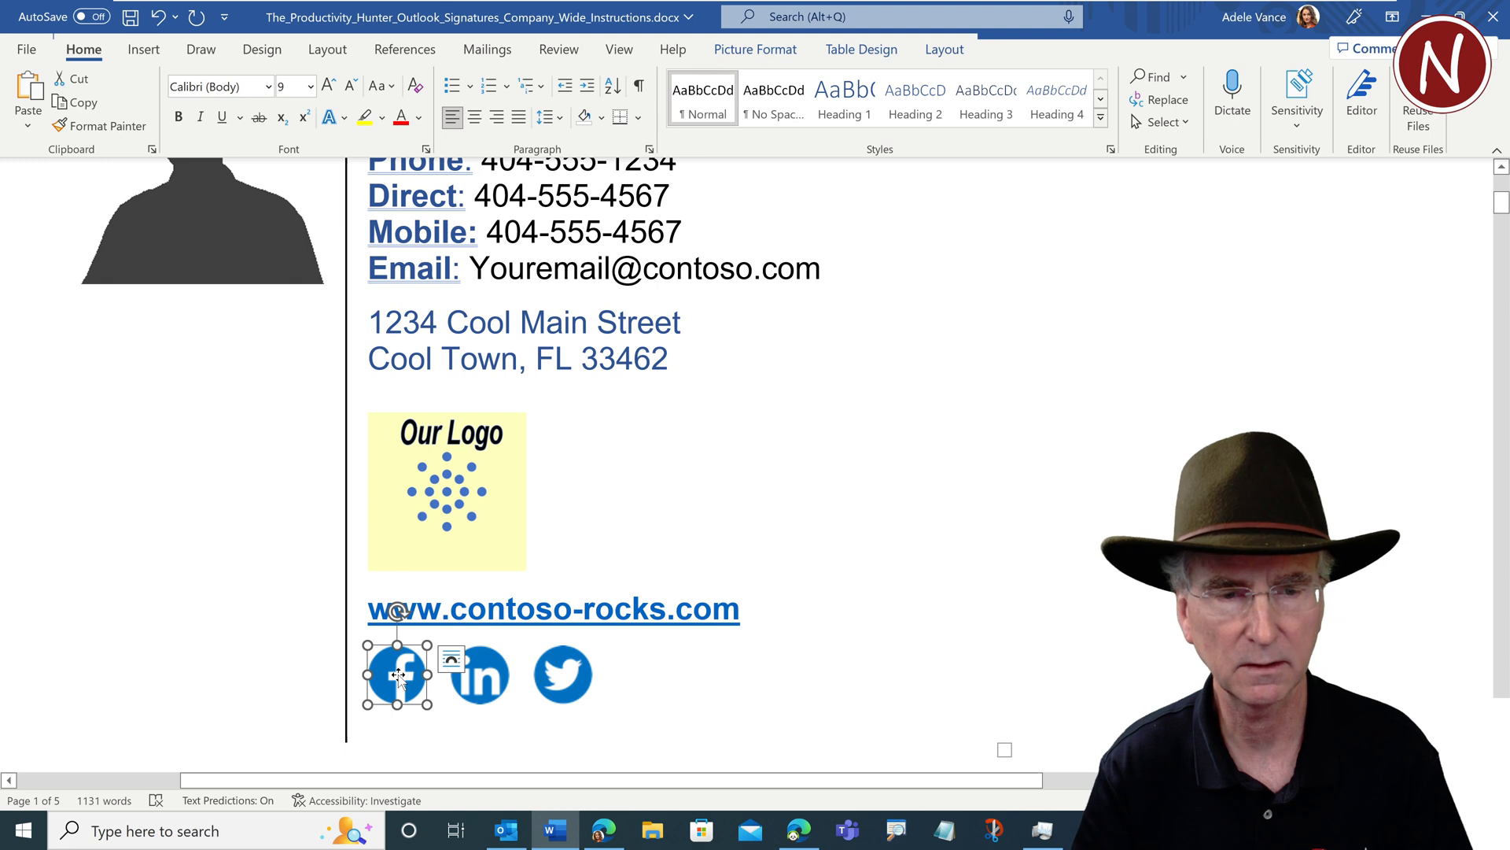
{"action": "right_click", "coordinate": [396, 673]}
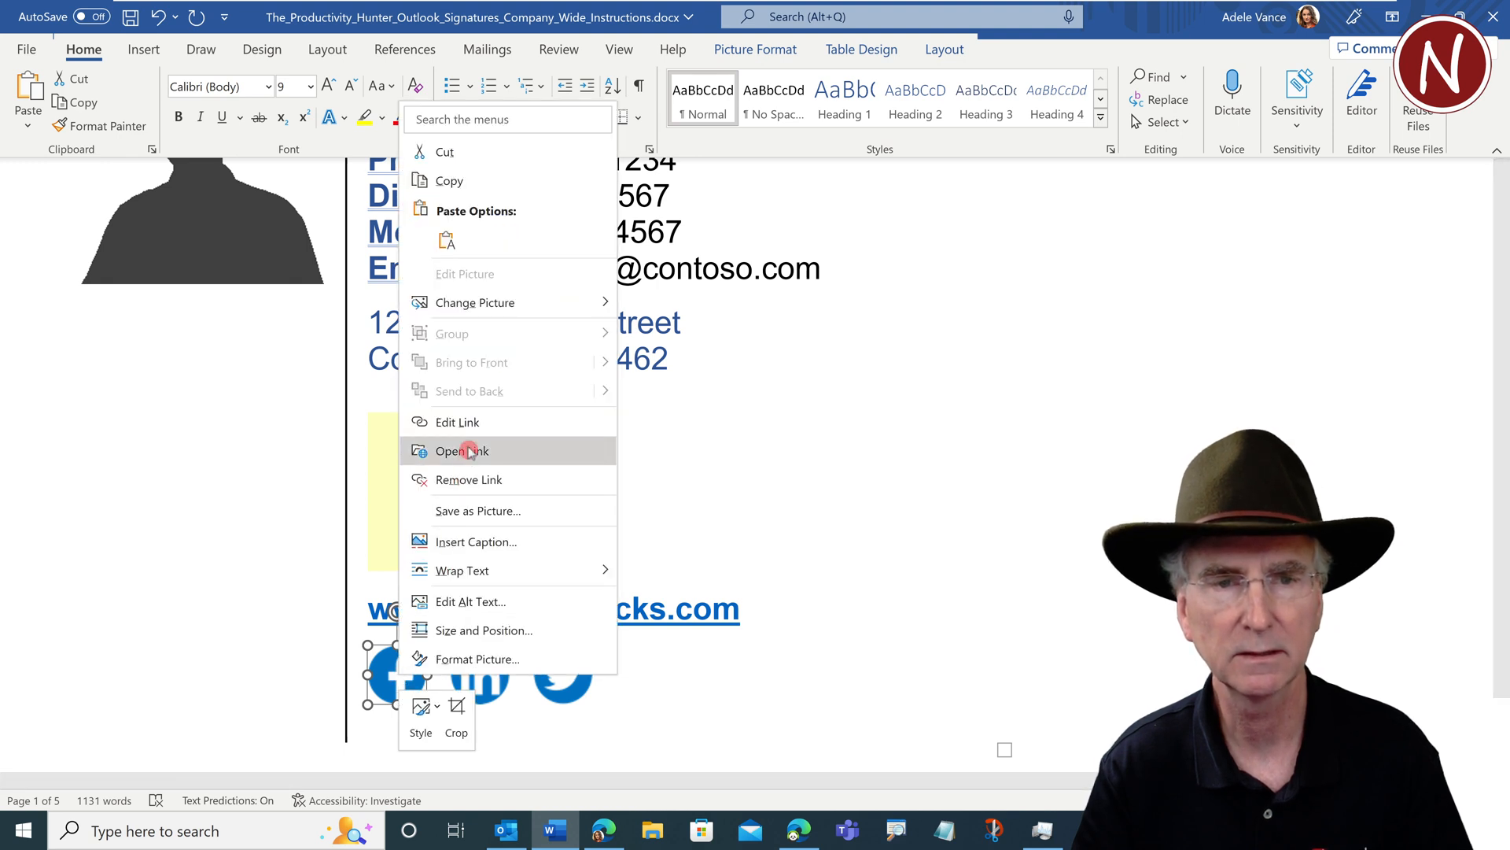
{"action": "left_click", "coordinate": [457, 421]}
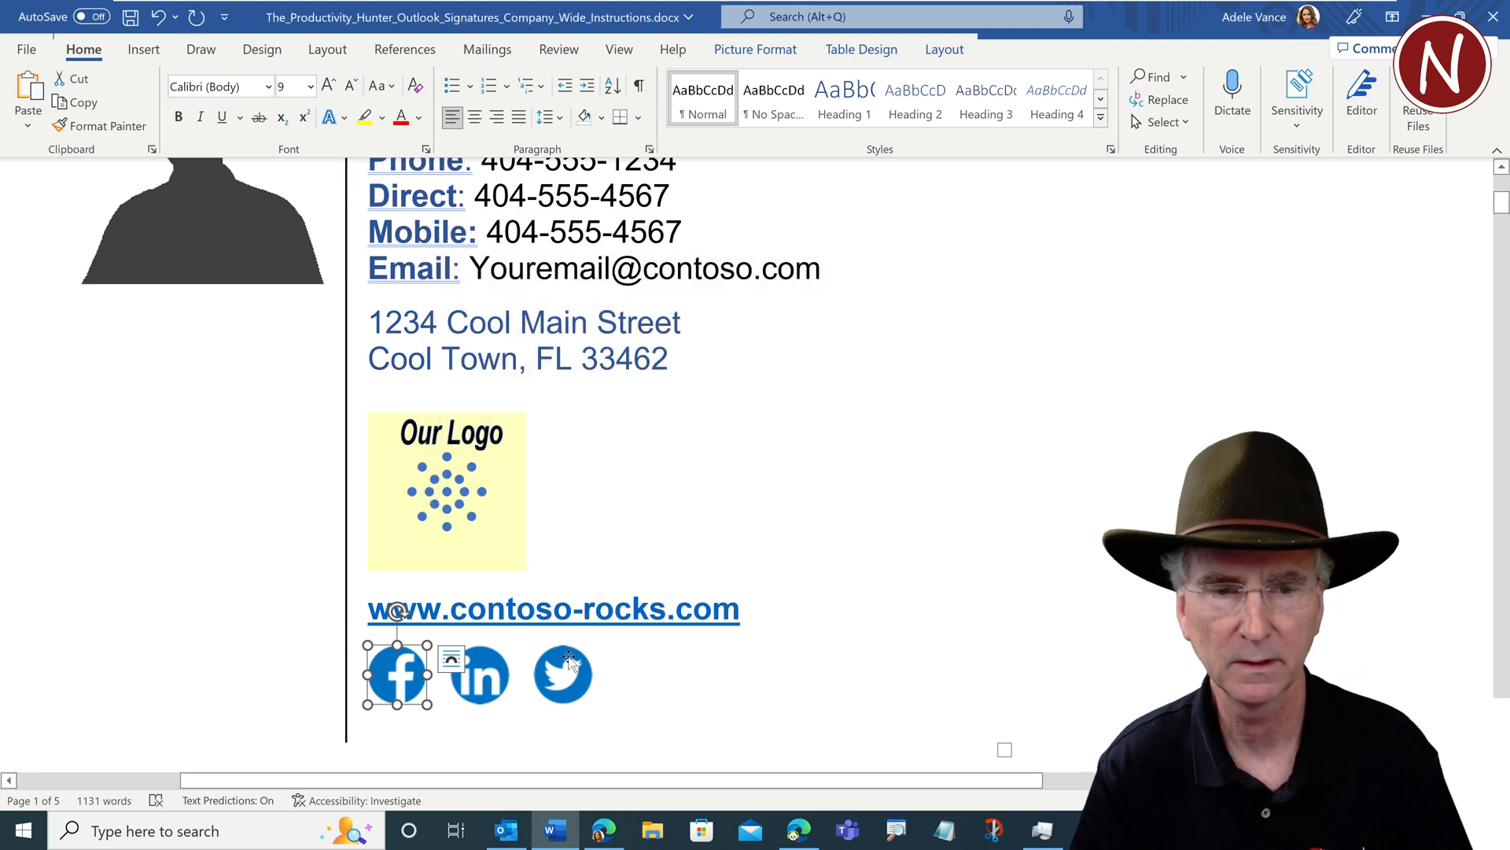
{"action": "right_click", "coordinate": [477, 672]}
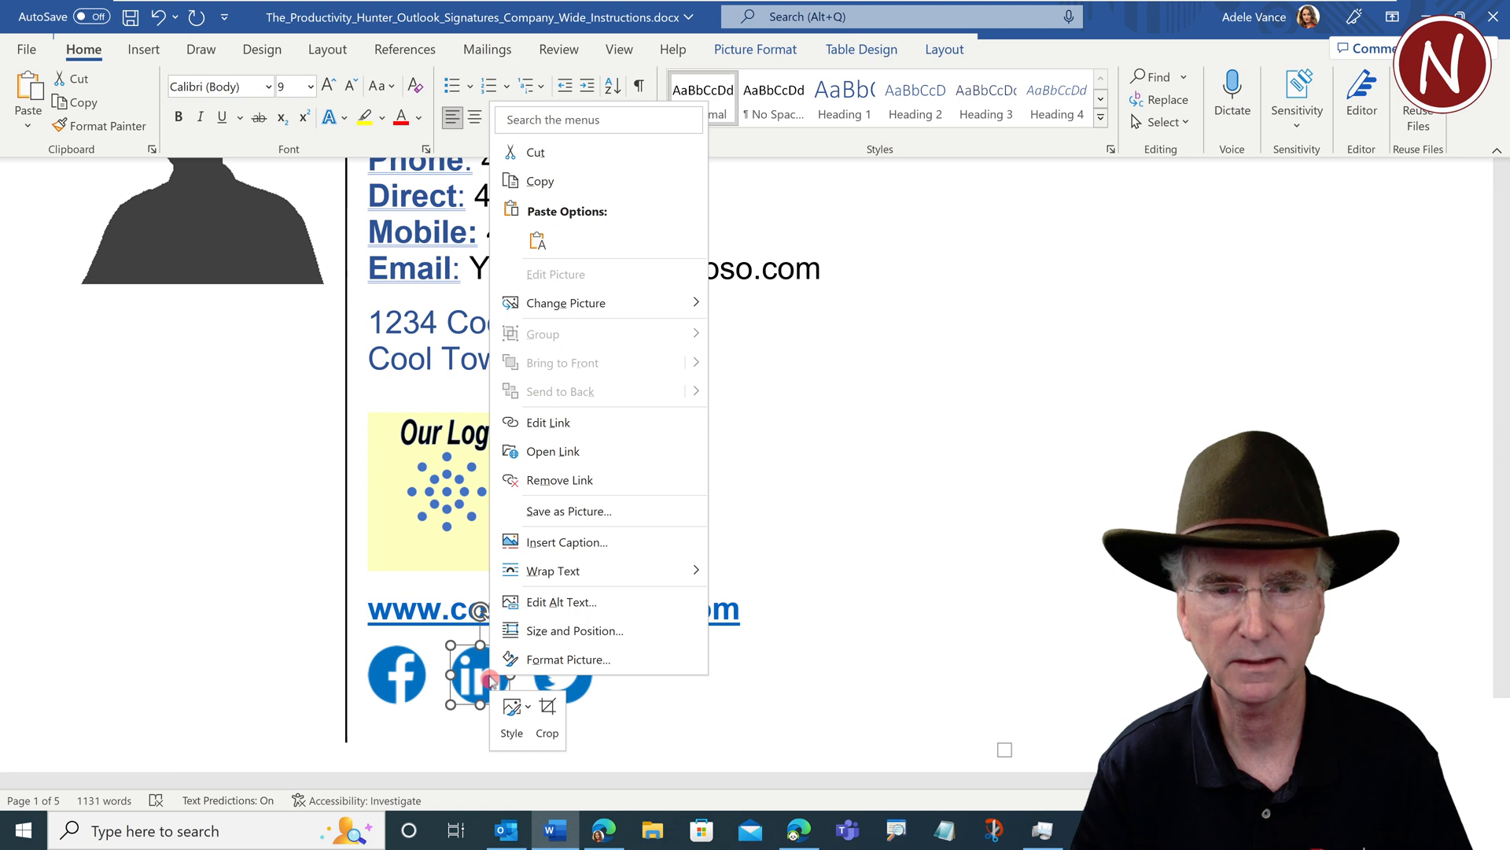
{"action": "left_click", "coordinate": [549, 422]}
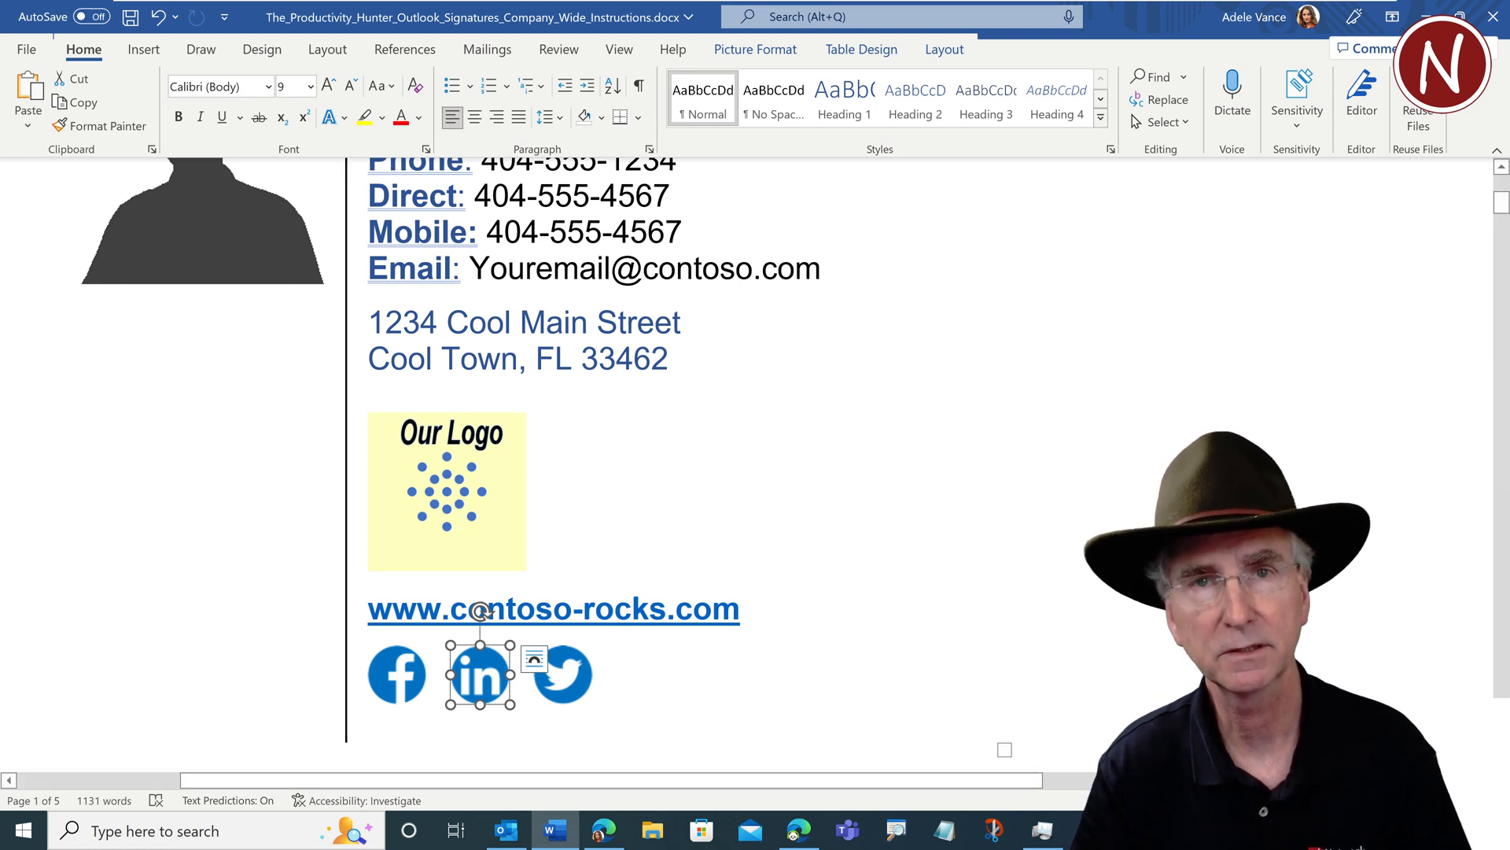
{"action": "left_click", "coordinate": [368, 722]}
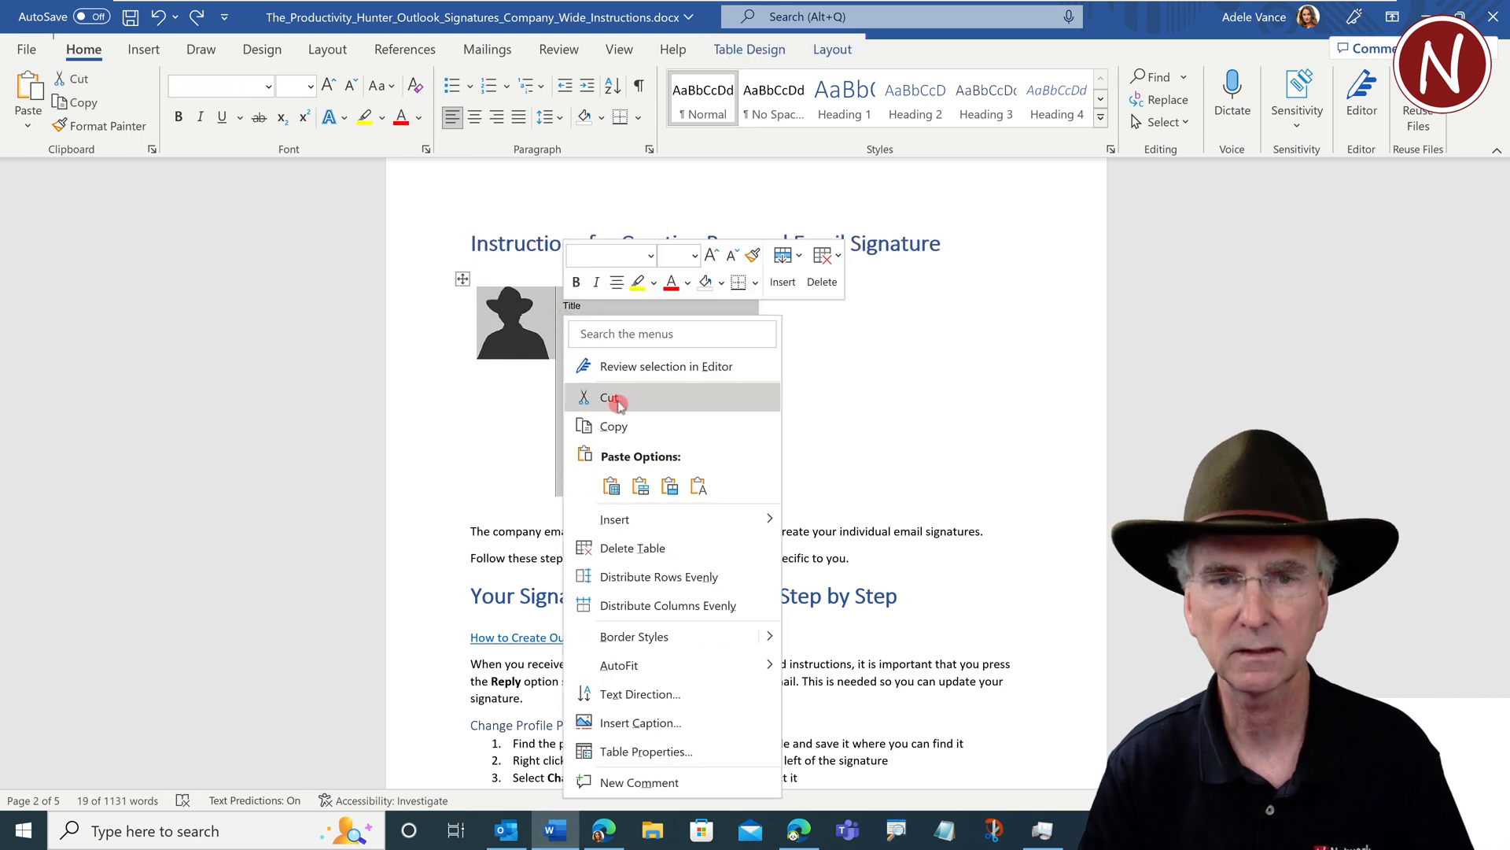
Select the outdated signature table on page 2 for removal
{"action": "left_click", "coordinate": [610, 398]}
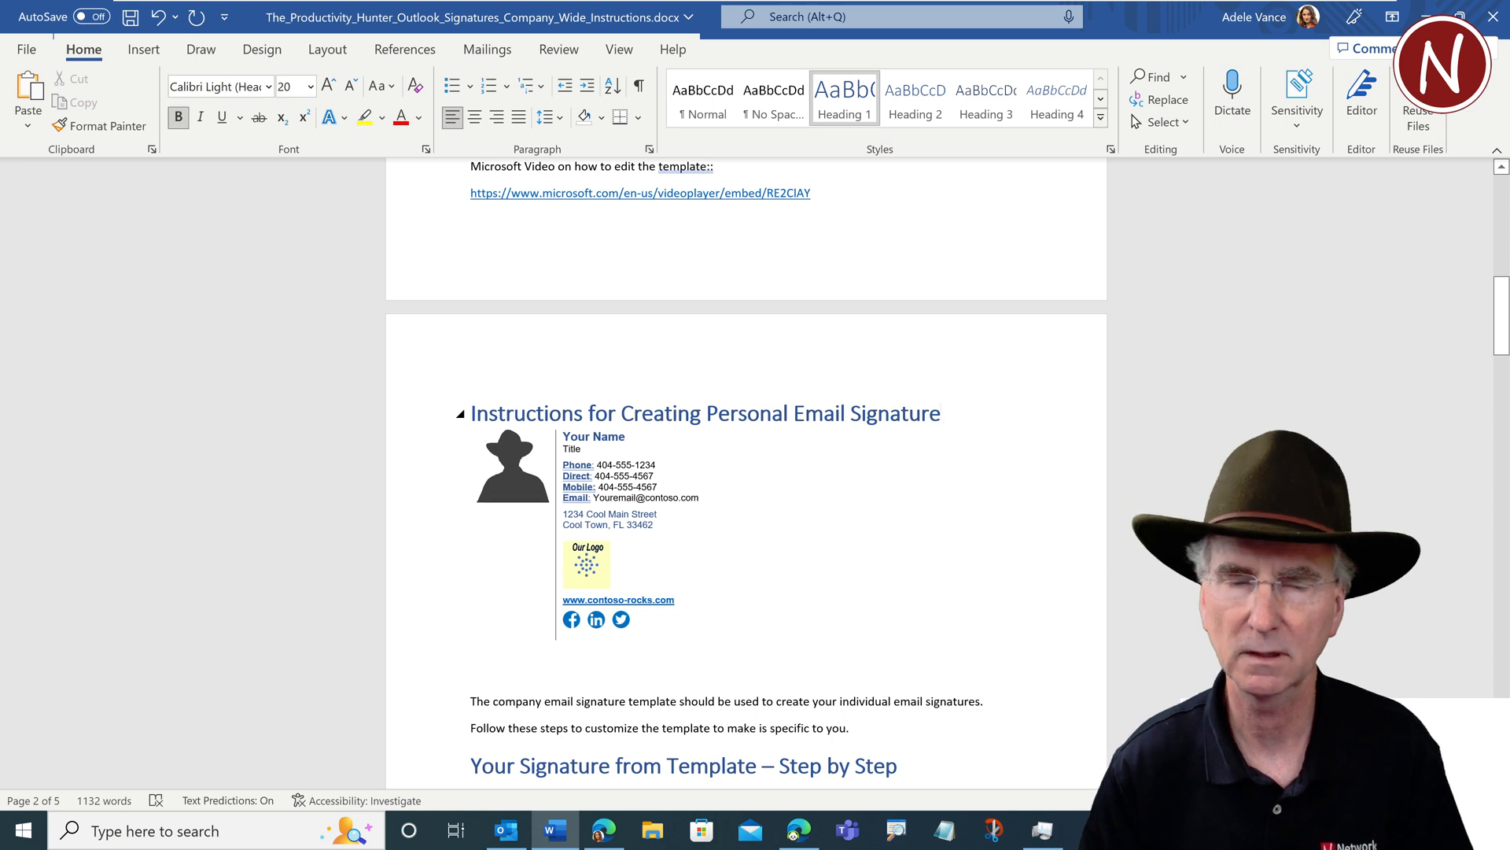
Cut the old signature table and paste in the updated signature
{"action": "left_click", "coordinate": [472, 435]}
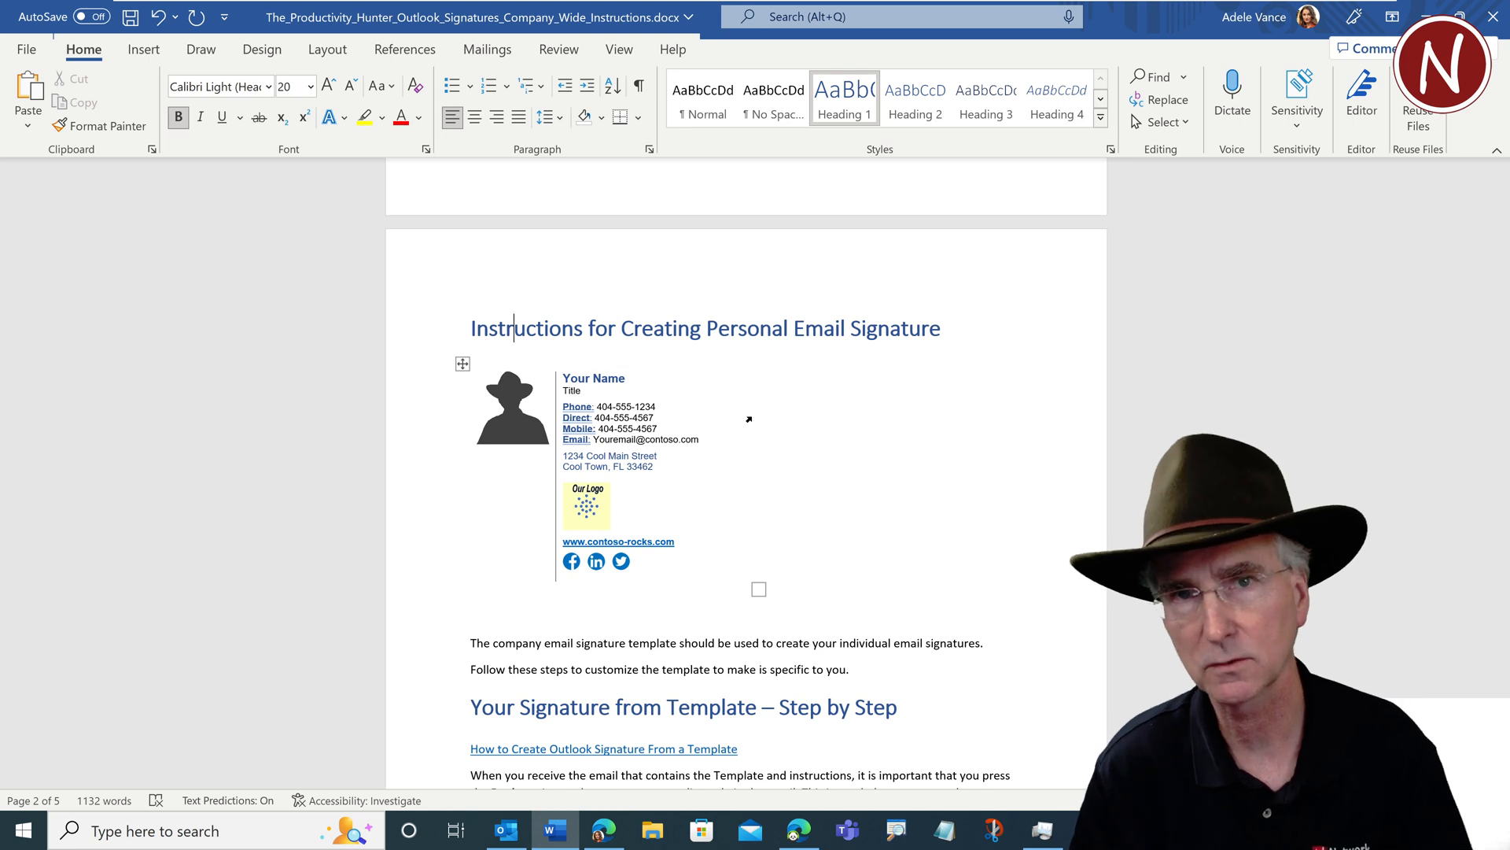
{"action": "scroll", "scroll_direction": "down", "scroll_amount": 3}
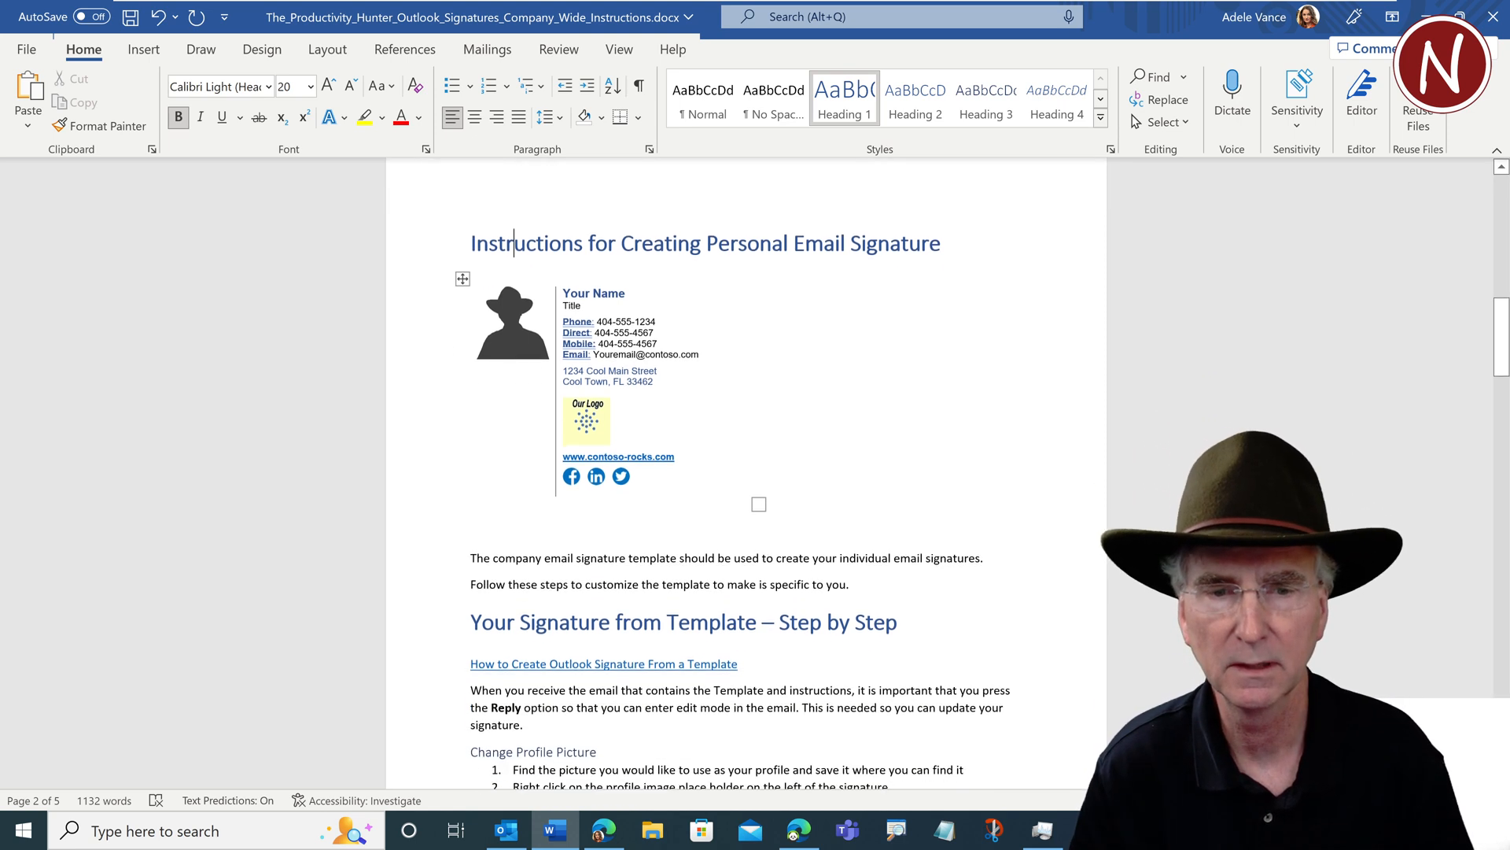
{"action": "scroll", "scroll_direction": "down", "scroll_amount": 3}
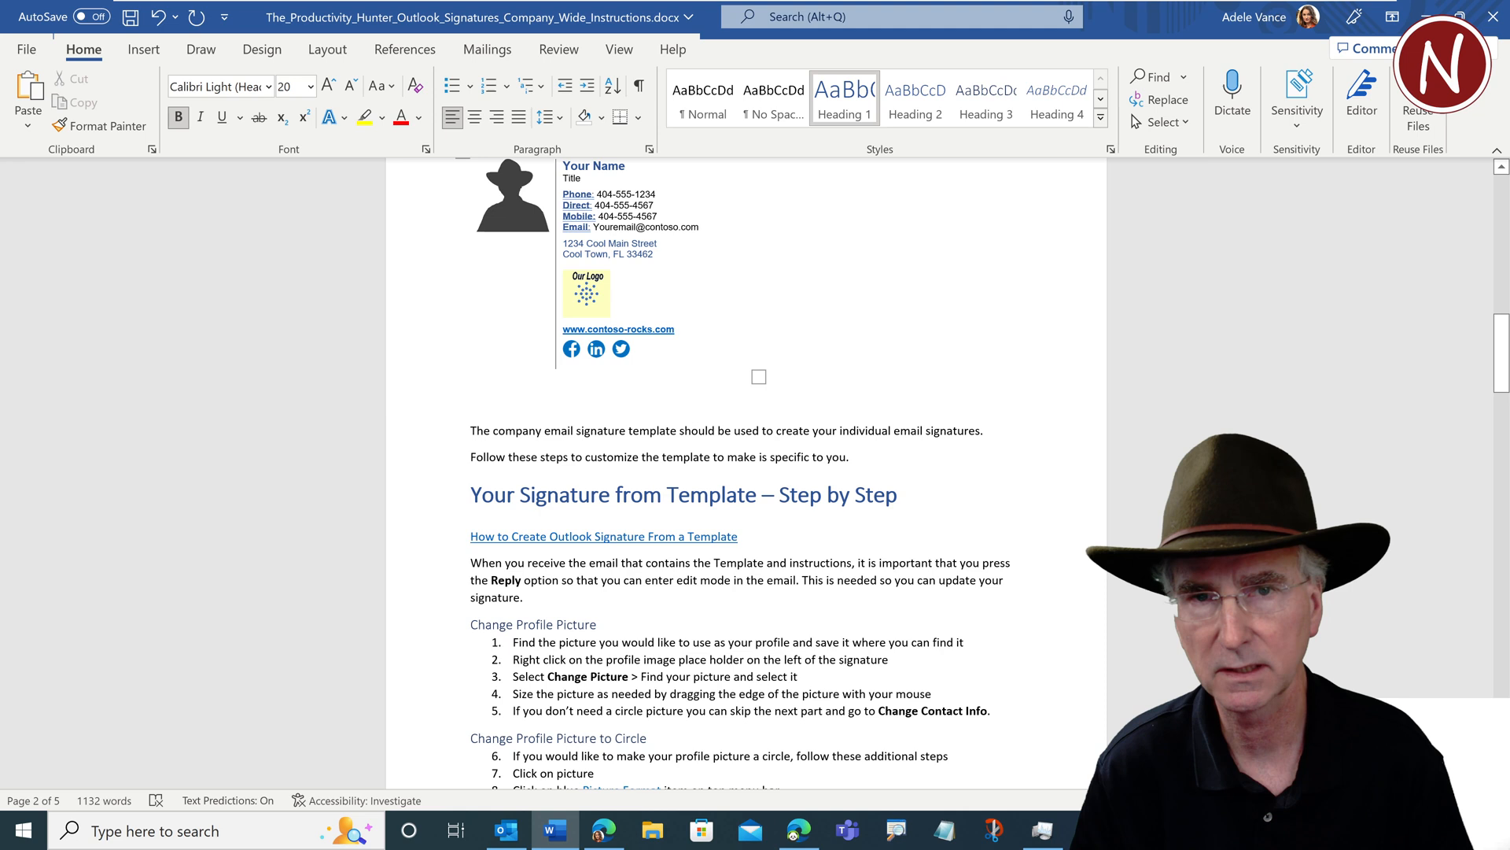
{"action": "scroll", "scroll_direction": "down", "scroll_amount": 3}
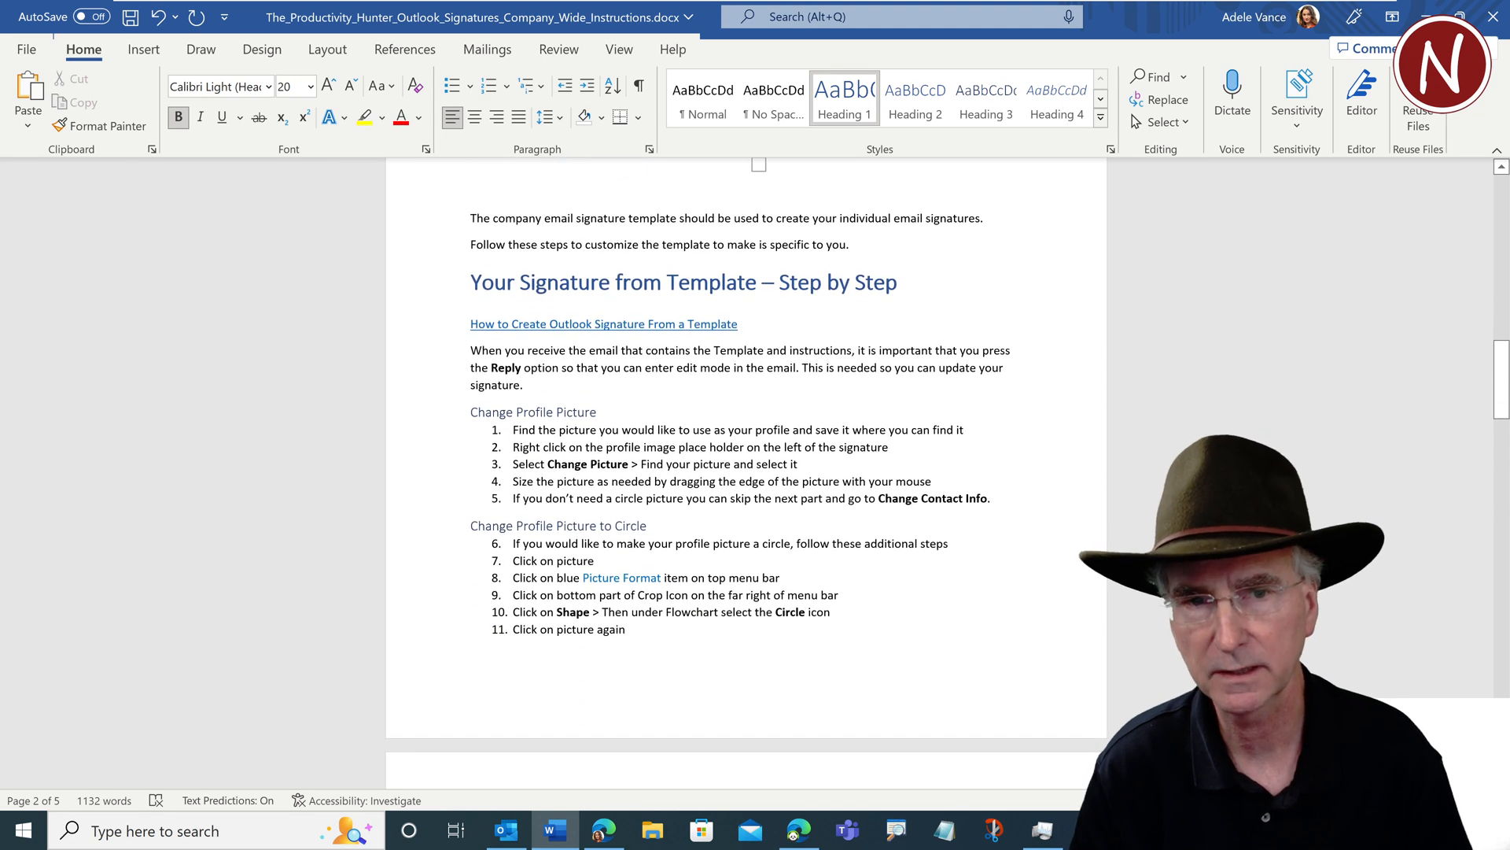
{"action": "scroll", "scroll_direction": "down", "scroll_amount": 3}
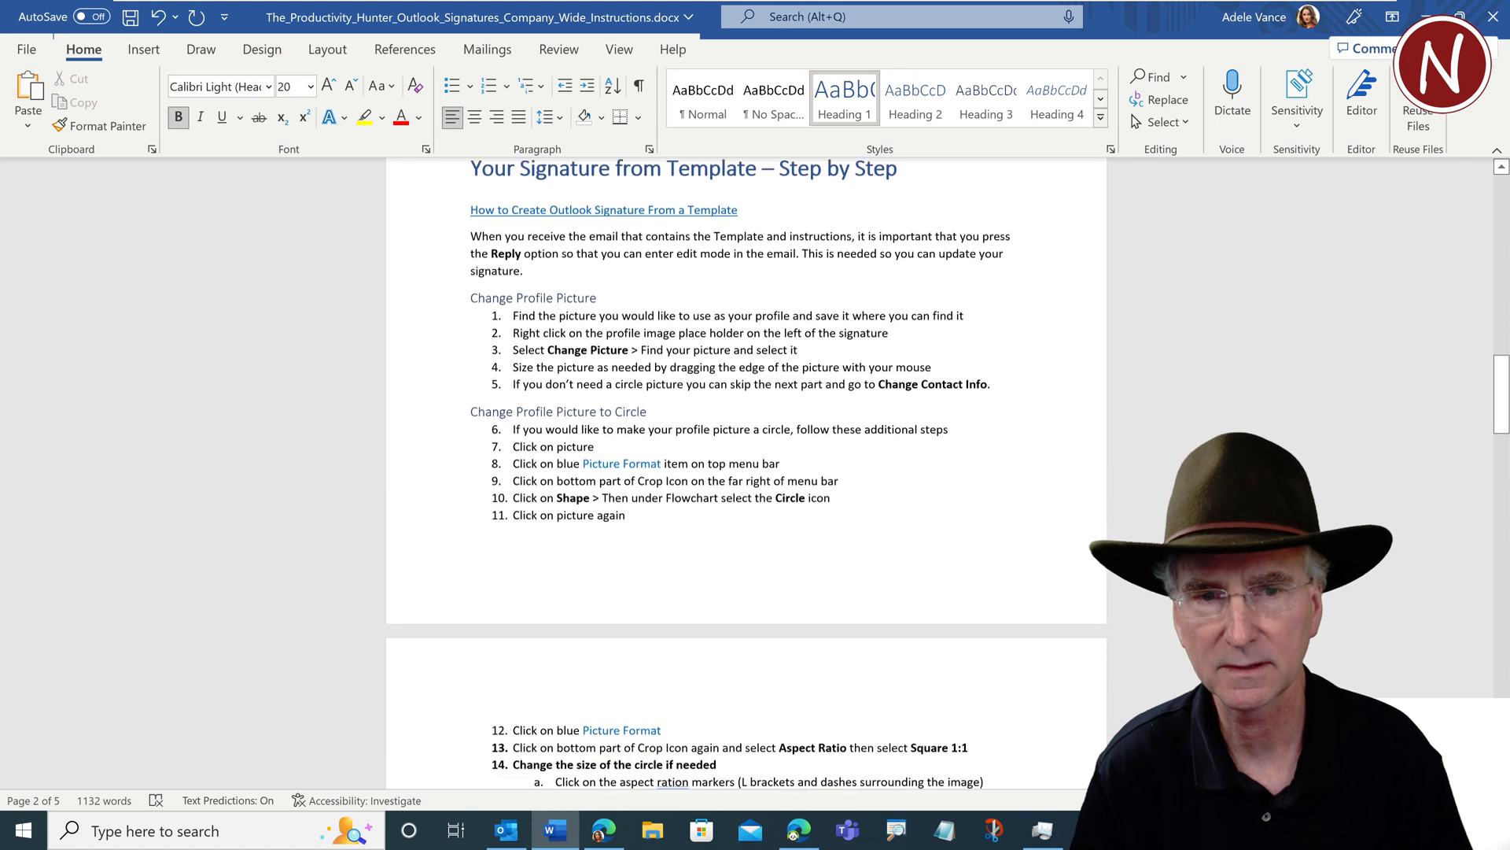
{"action": "scroll", "scroll_direction": "down", "scroll_amount": 3}
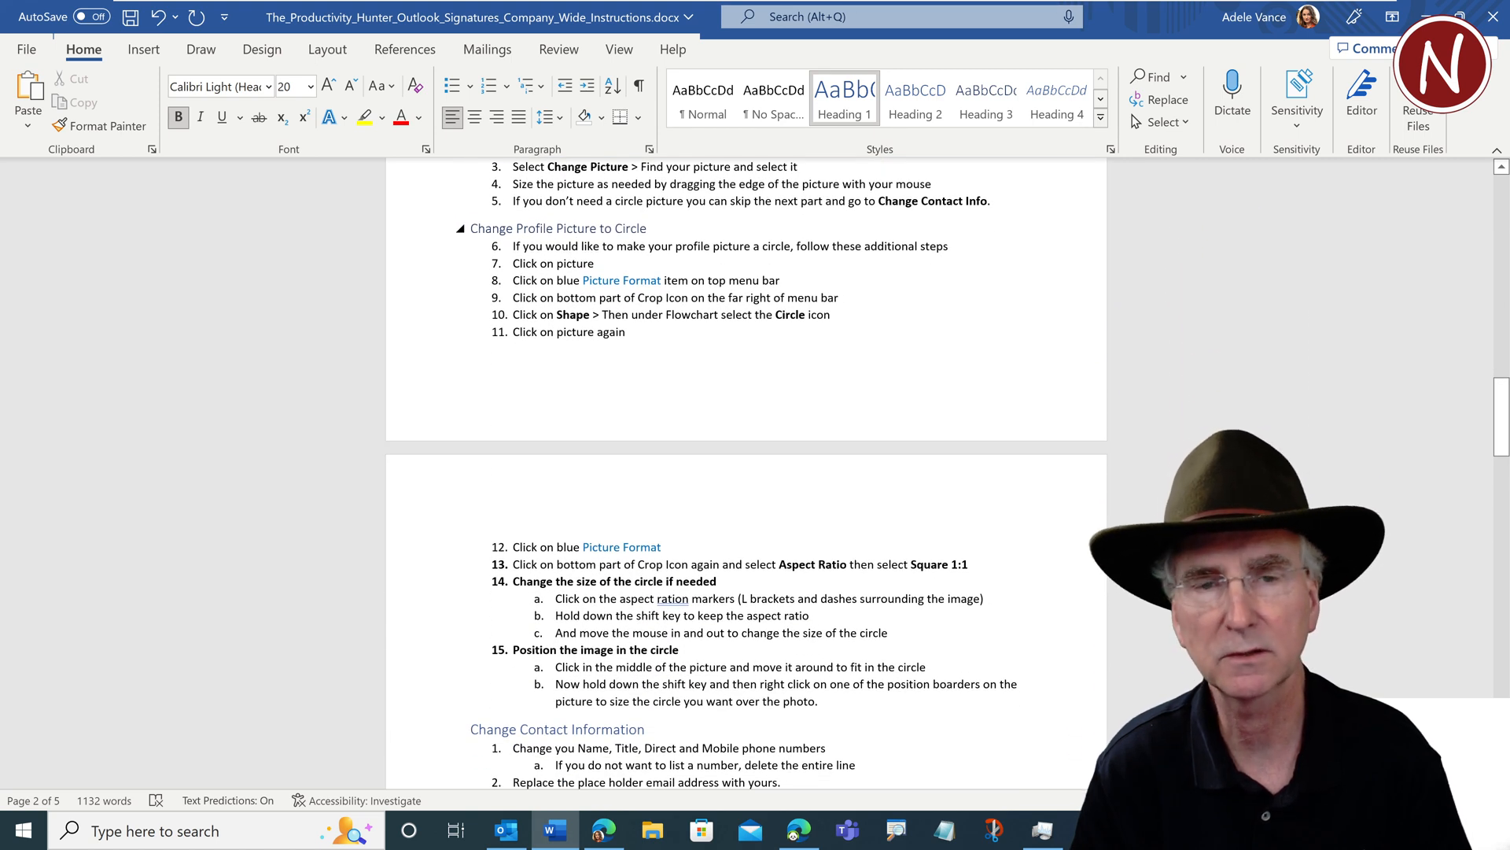
{"action": "scroll", "scroll_direction": "down", "scroll_amount": 3}
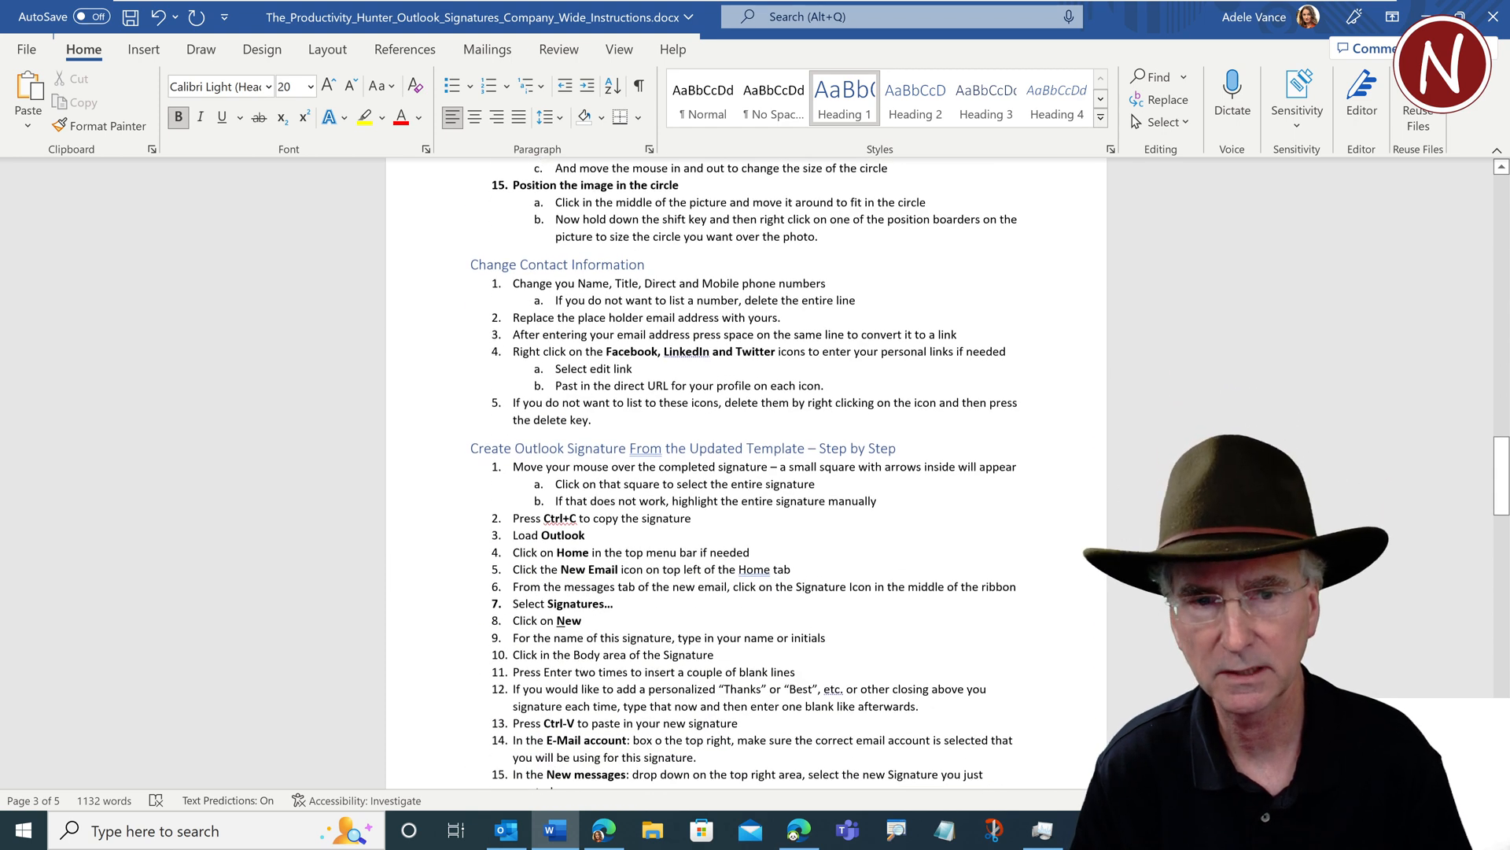
{"action": "scroll", "scroll_direction": "down", "scroll_amount": 3}
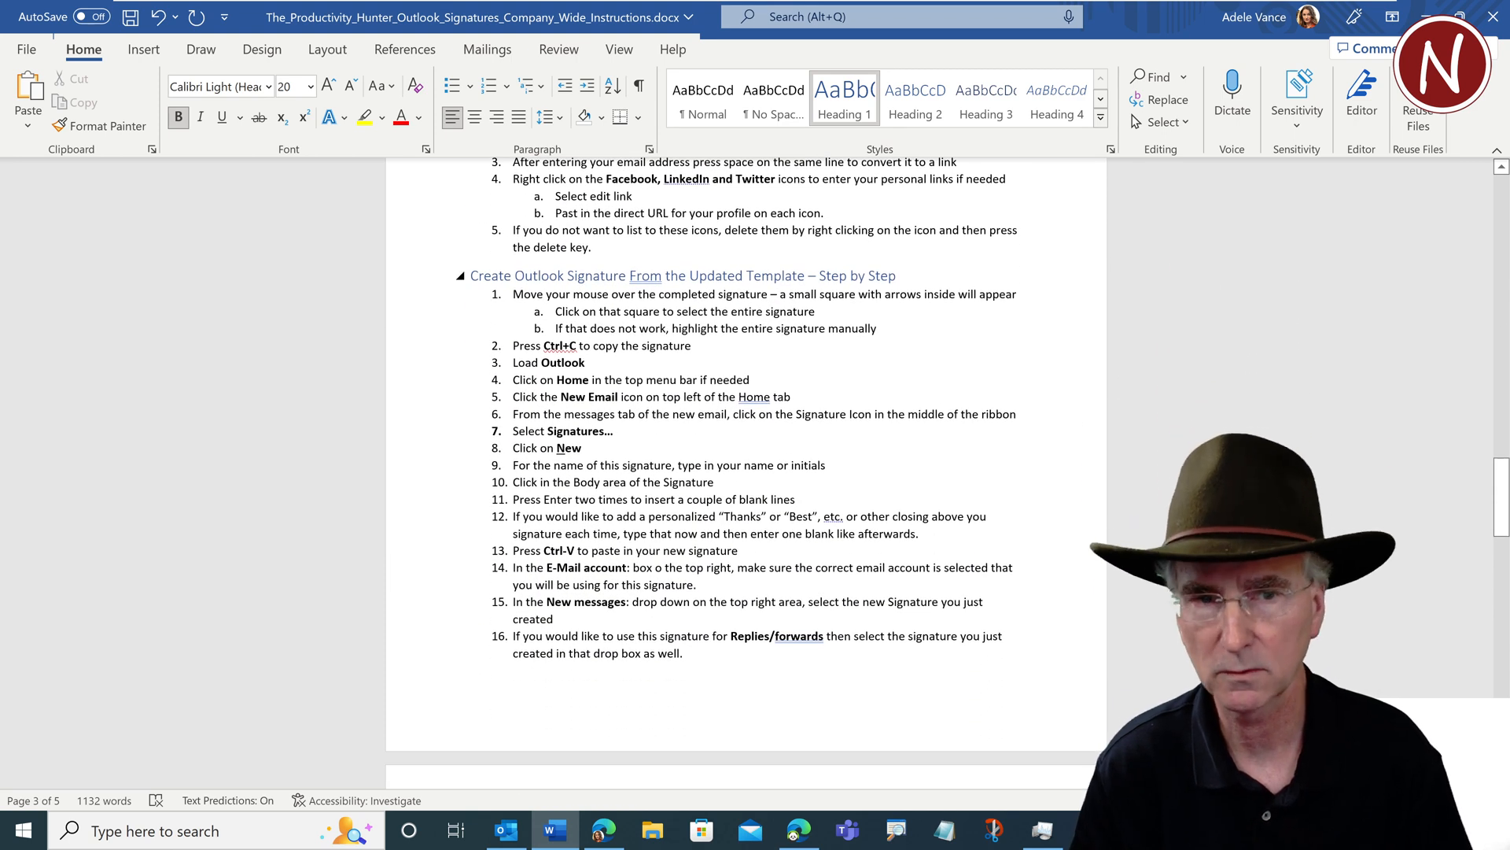
{"action": "triple_click", "coordinate": [682, 276]}
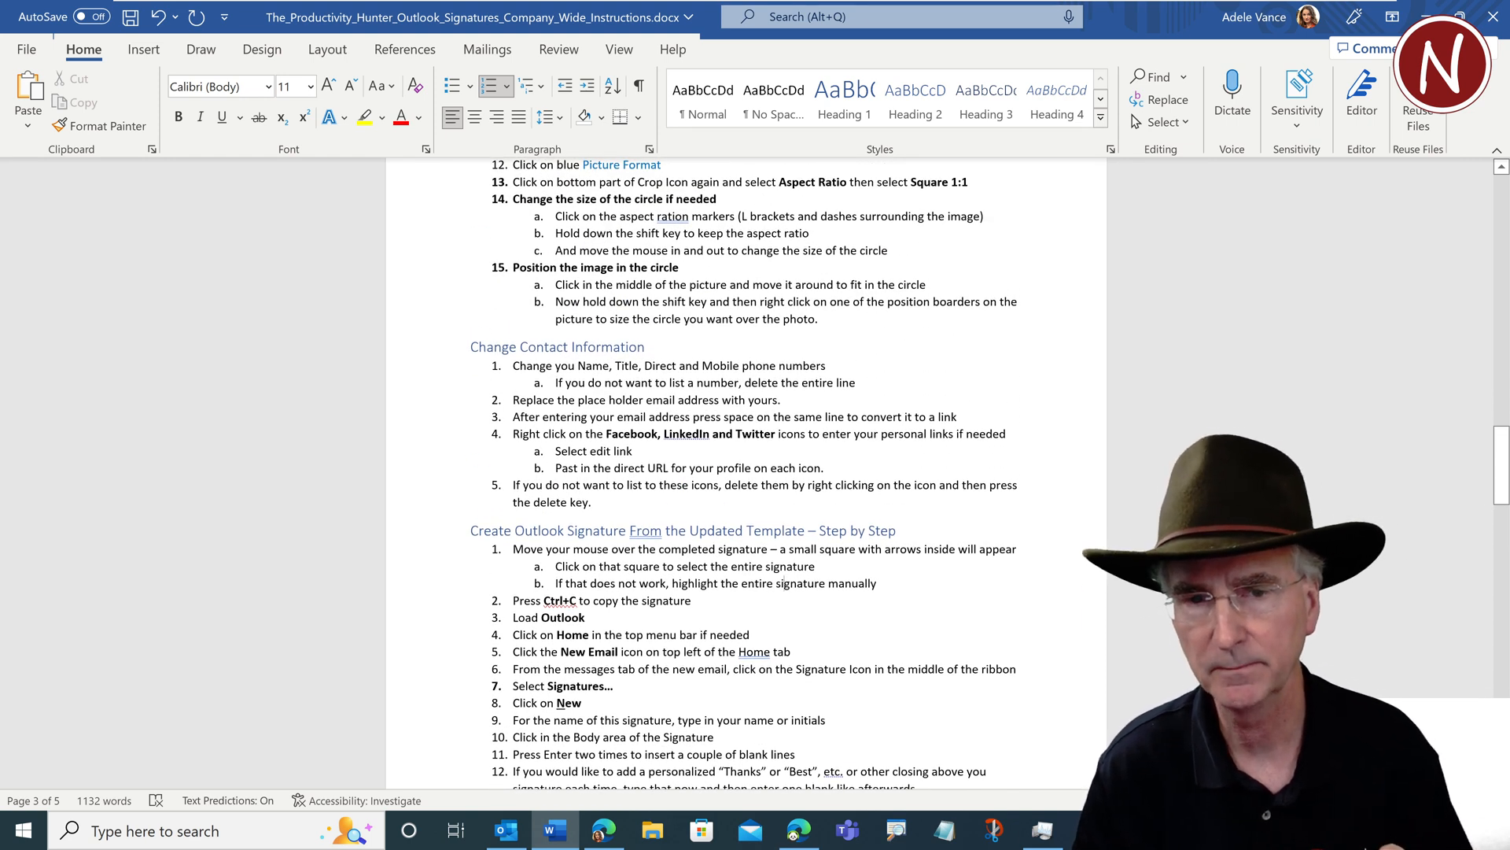
Scroll through the document to copy the whole signature template and instructions
{"action": "scroll", "scroll_direction": "down", "scroll_amount": 3}
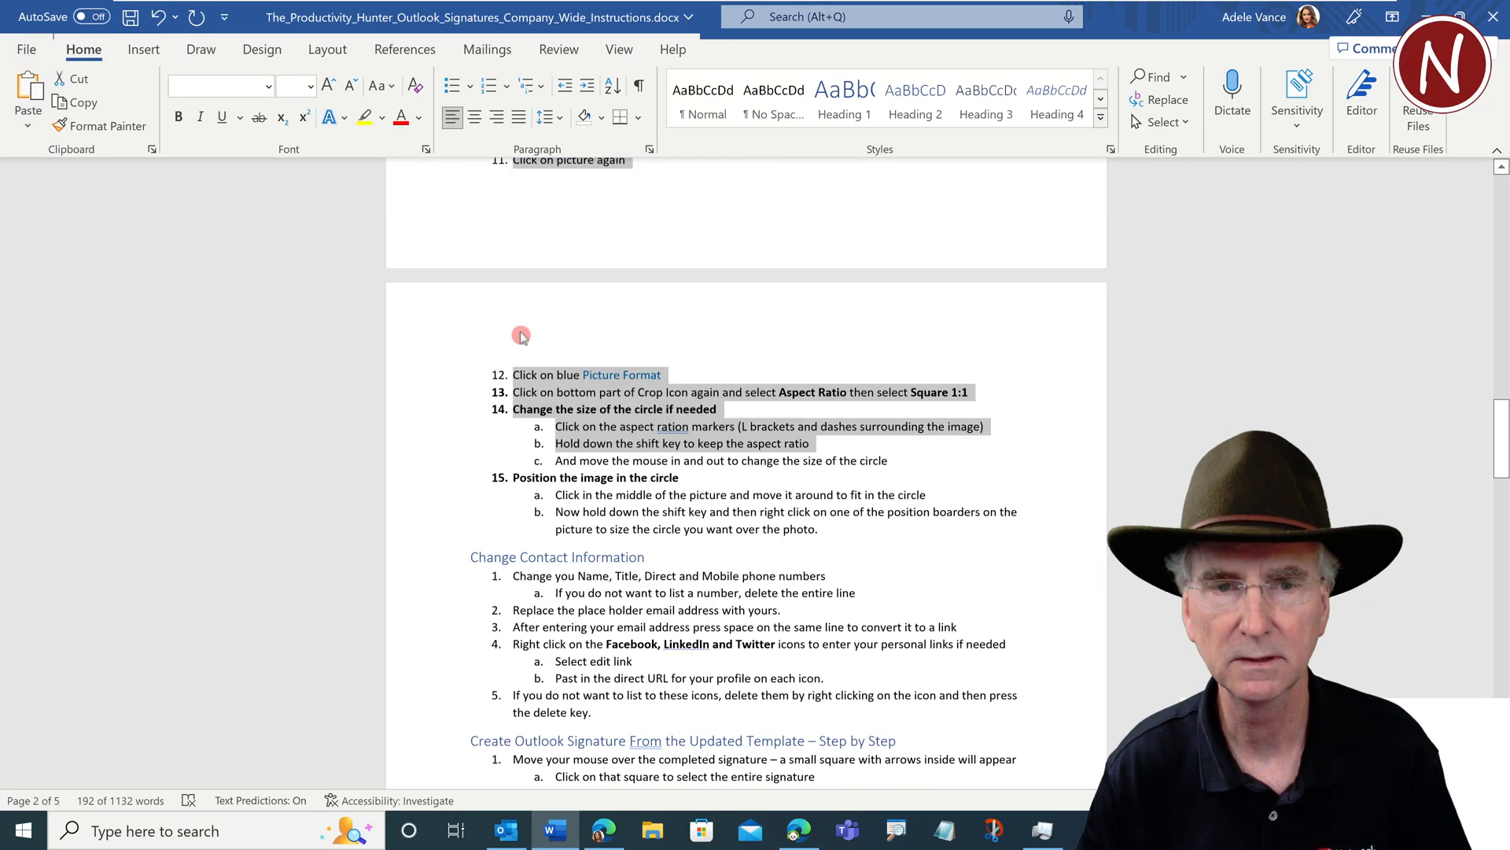
{"action": "scroll", "scroll_direction": "down", "scroll_amount": 3}
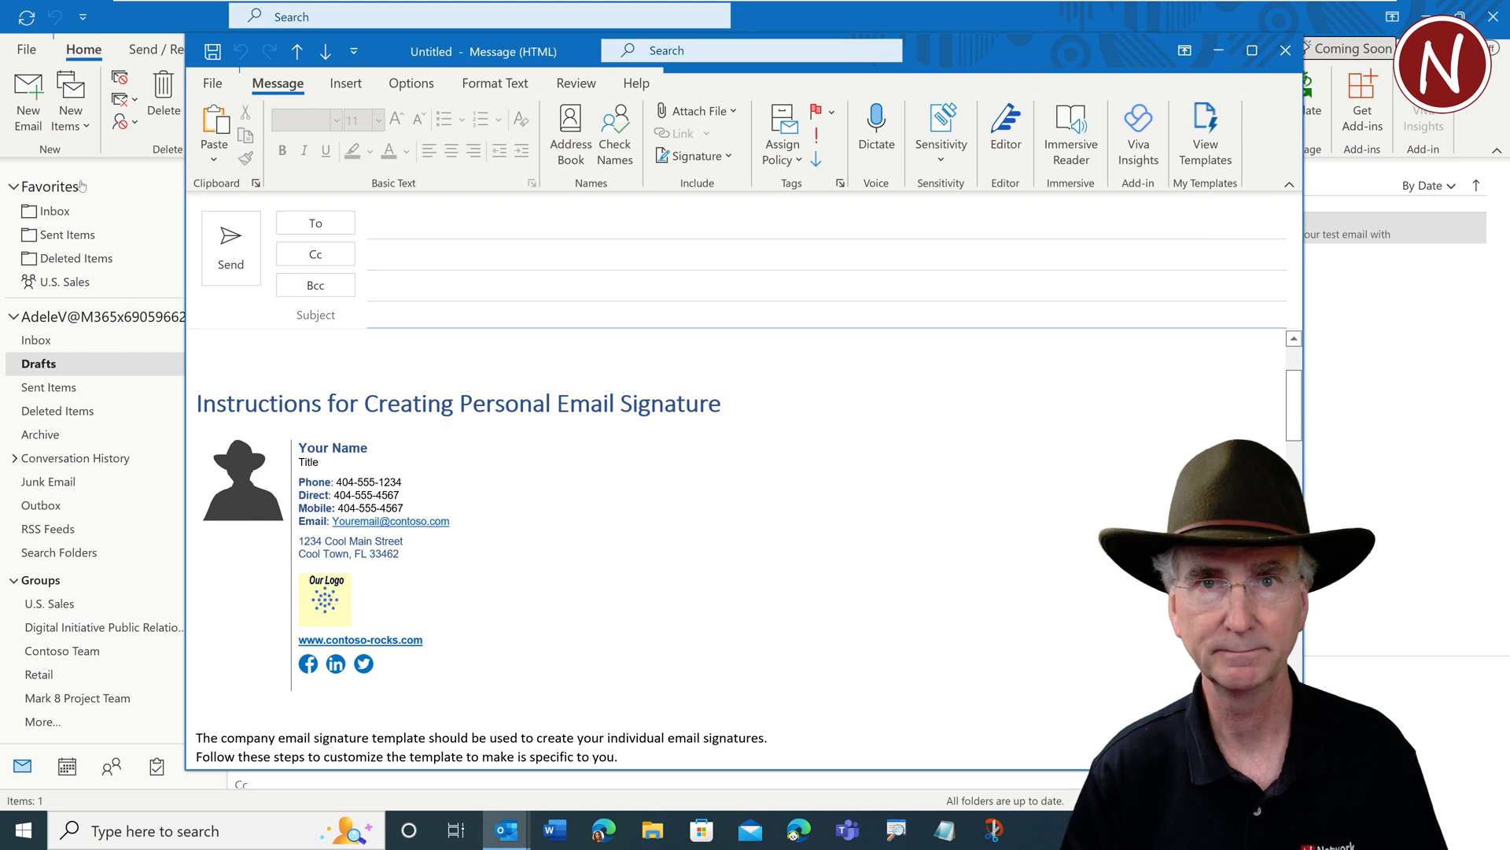
Add the subject 'Emails Signature Template for Company Branding - Please complete by Friday' and recipient All Company
{"action": "type", "text": "Emails Signature Template for Company Branding - Please complete by Friday"}
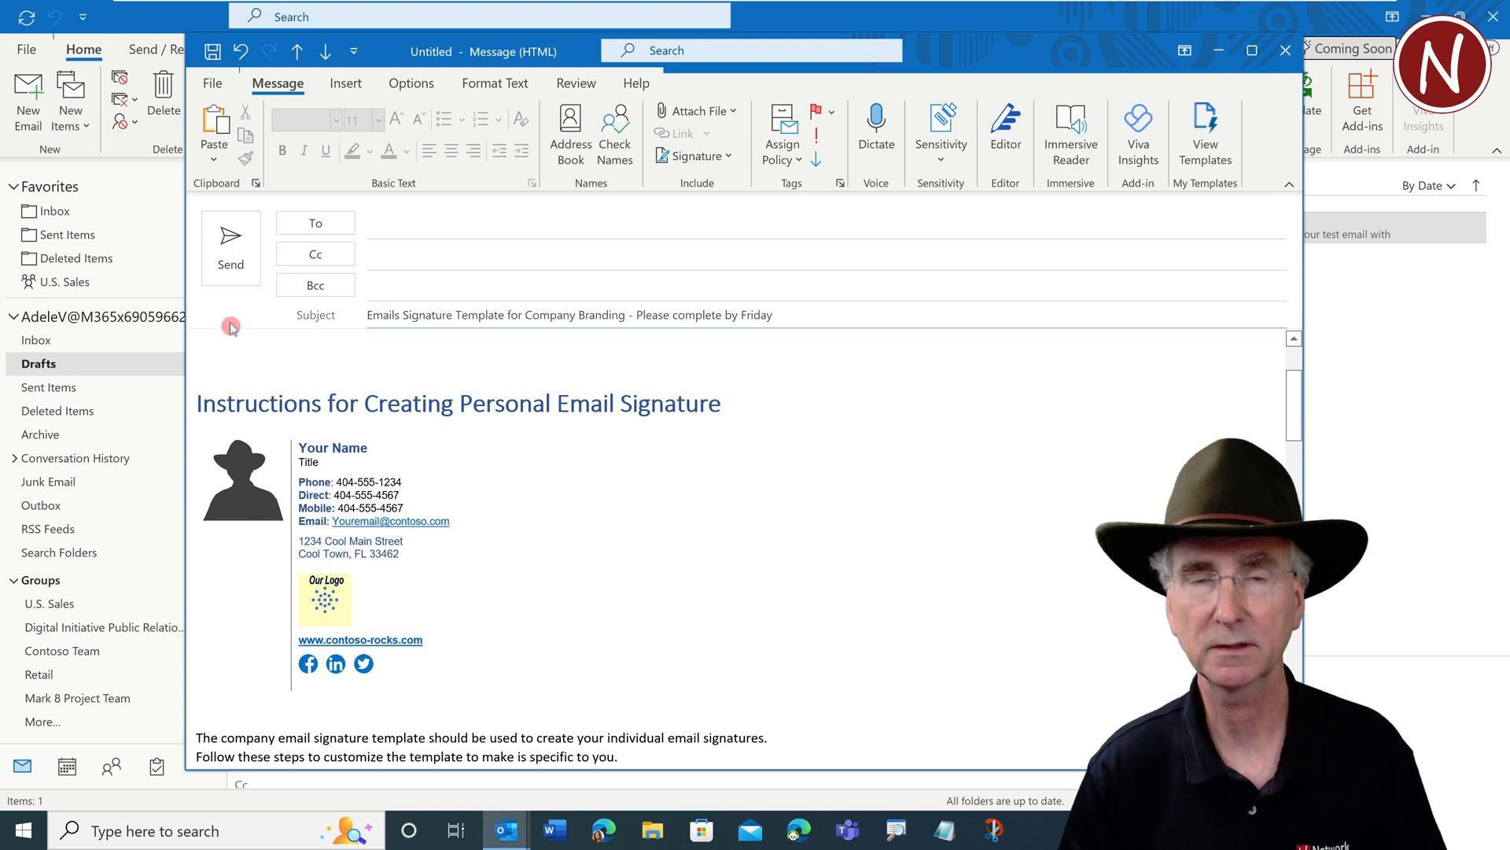
{"action": "left_click", "coordinate": [314, 222]}
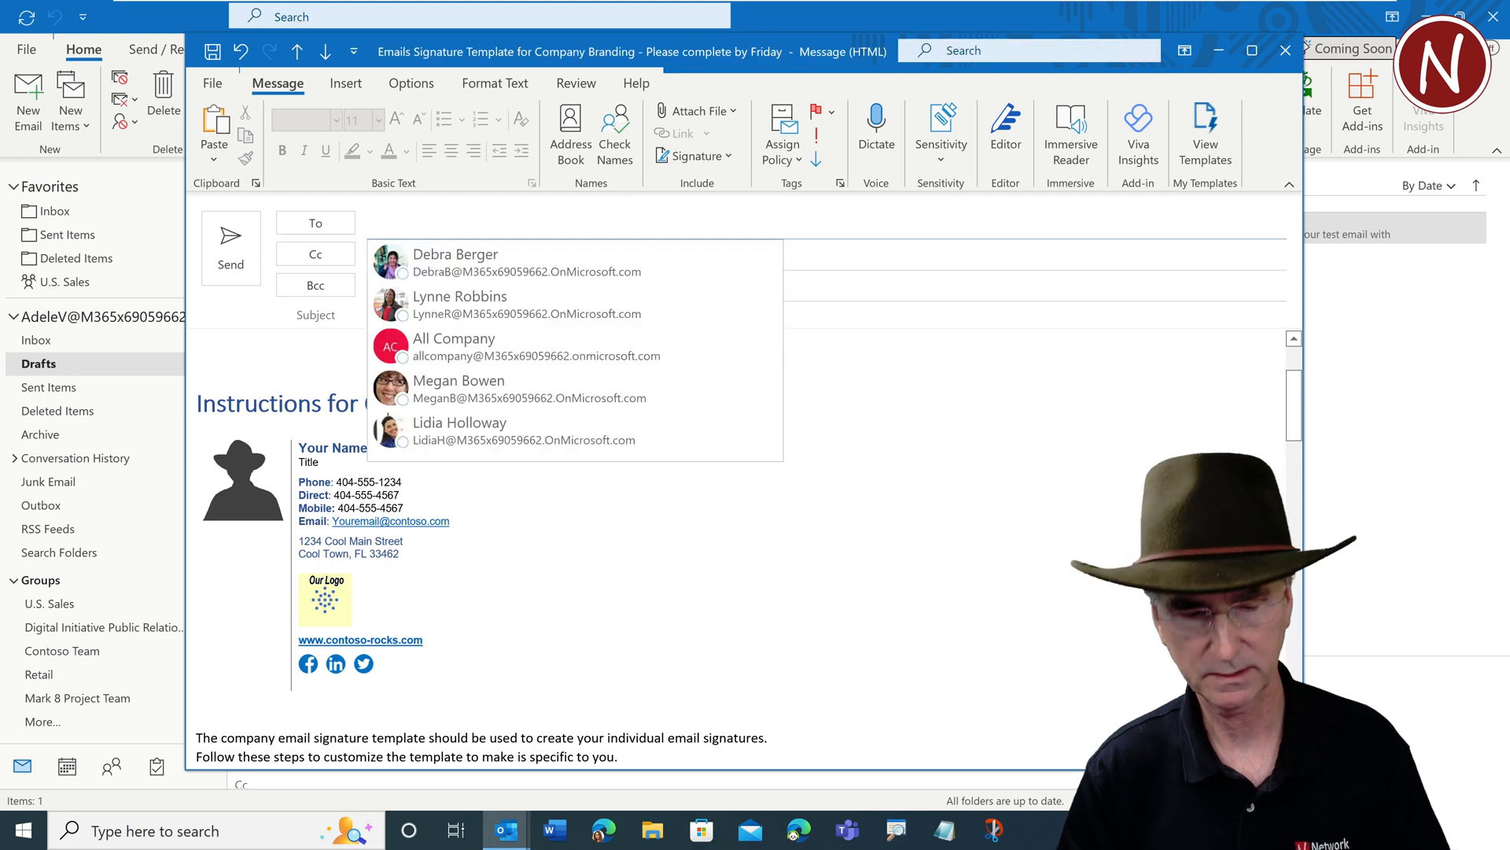
{"action": "type", "text": "a"}
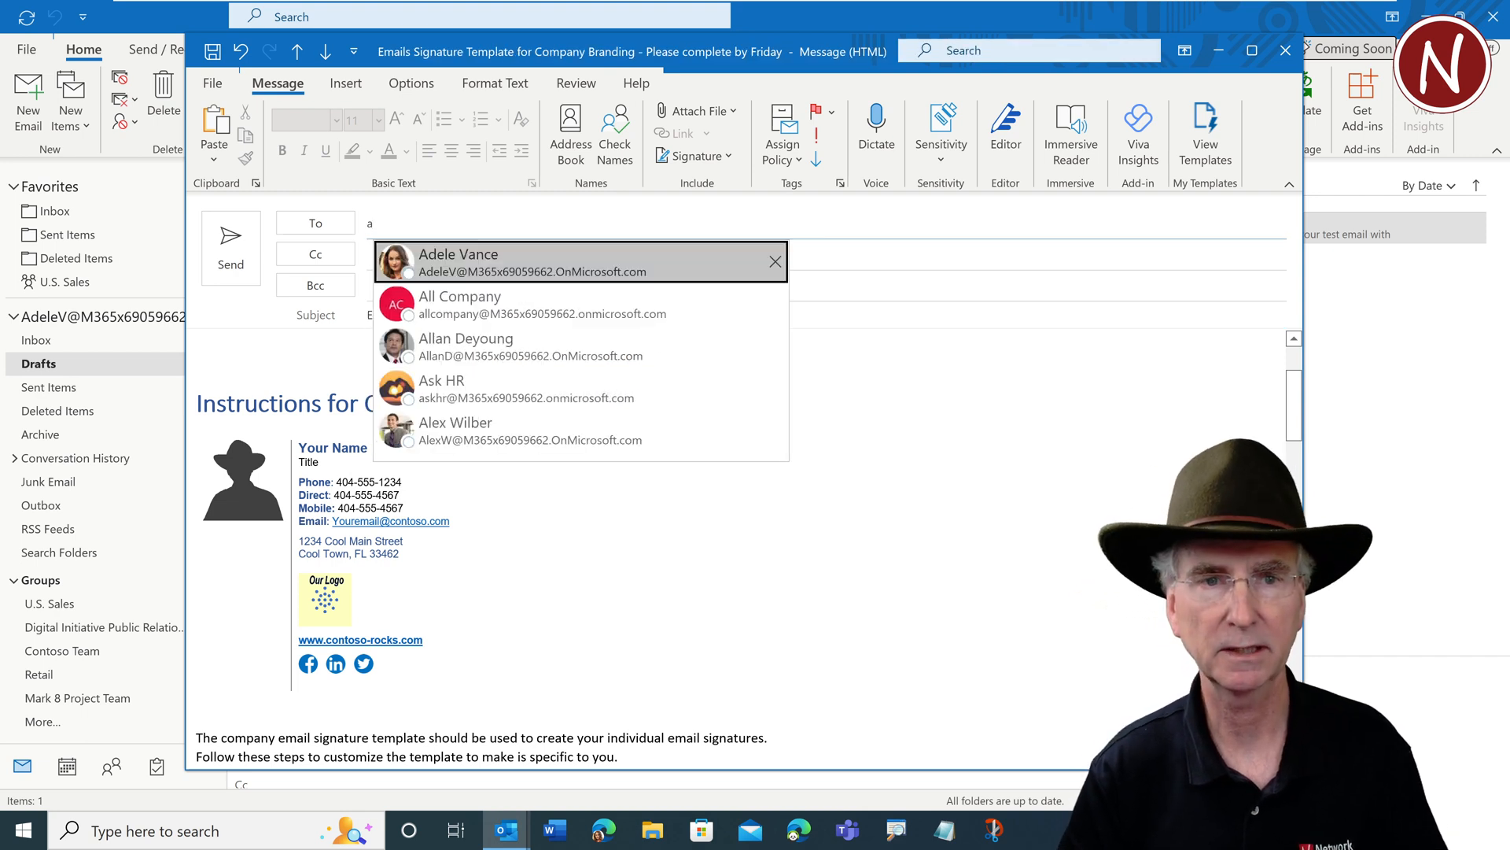
{"action": "type", "text": "ll"}
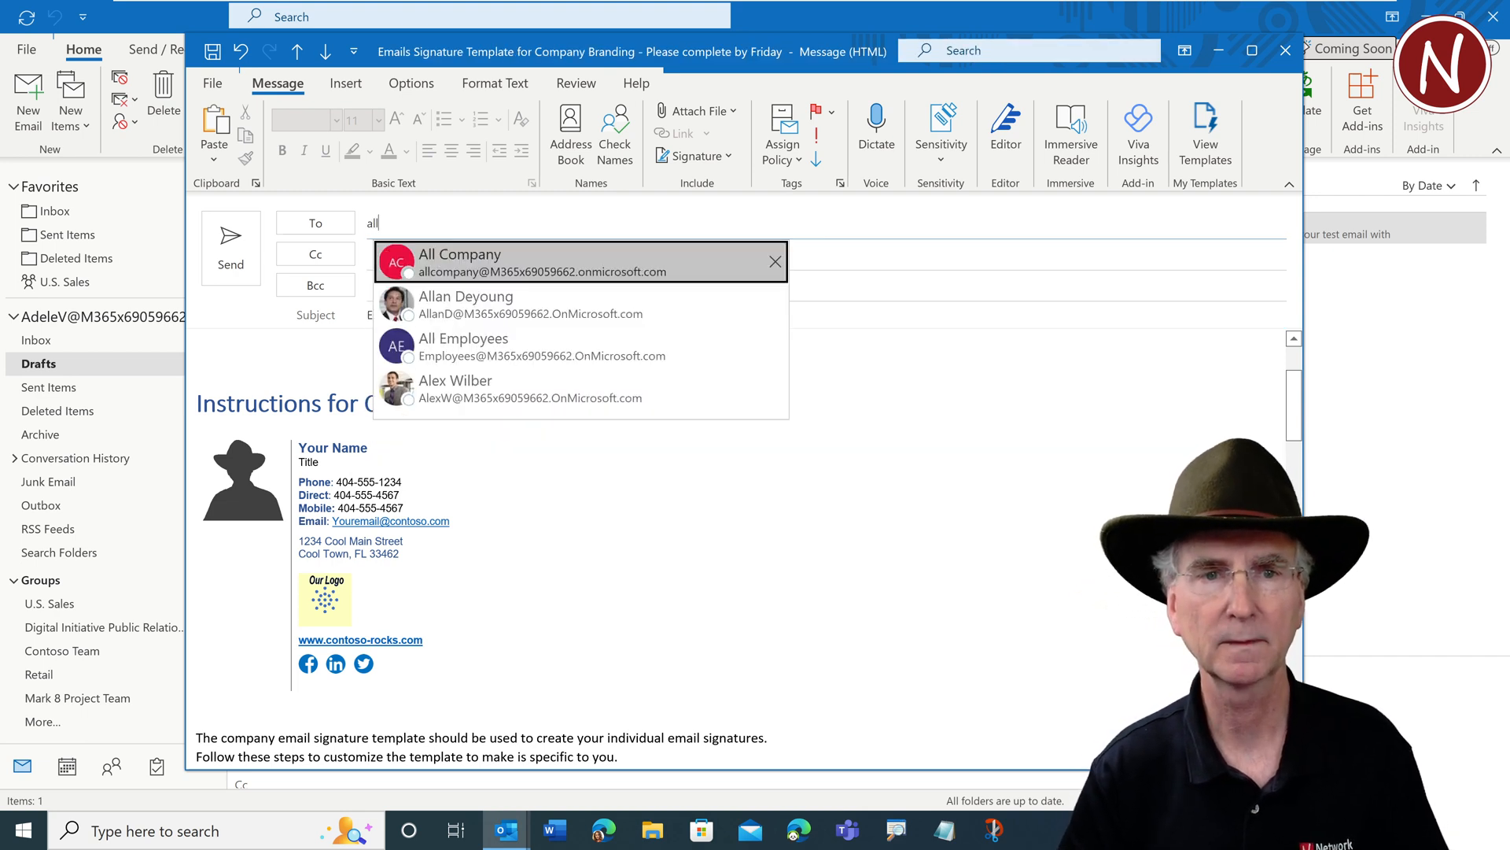
{"action": "left_click", "coordinate": [460, 262]}
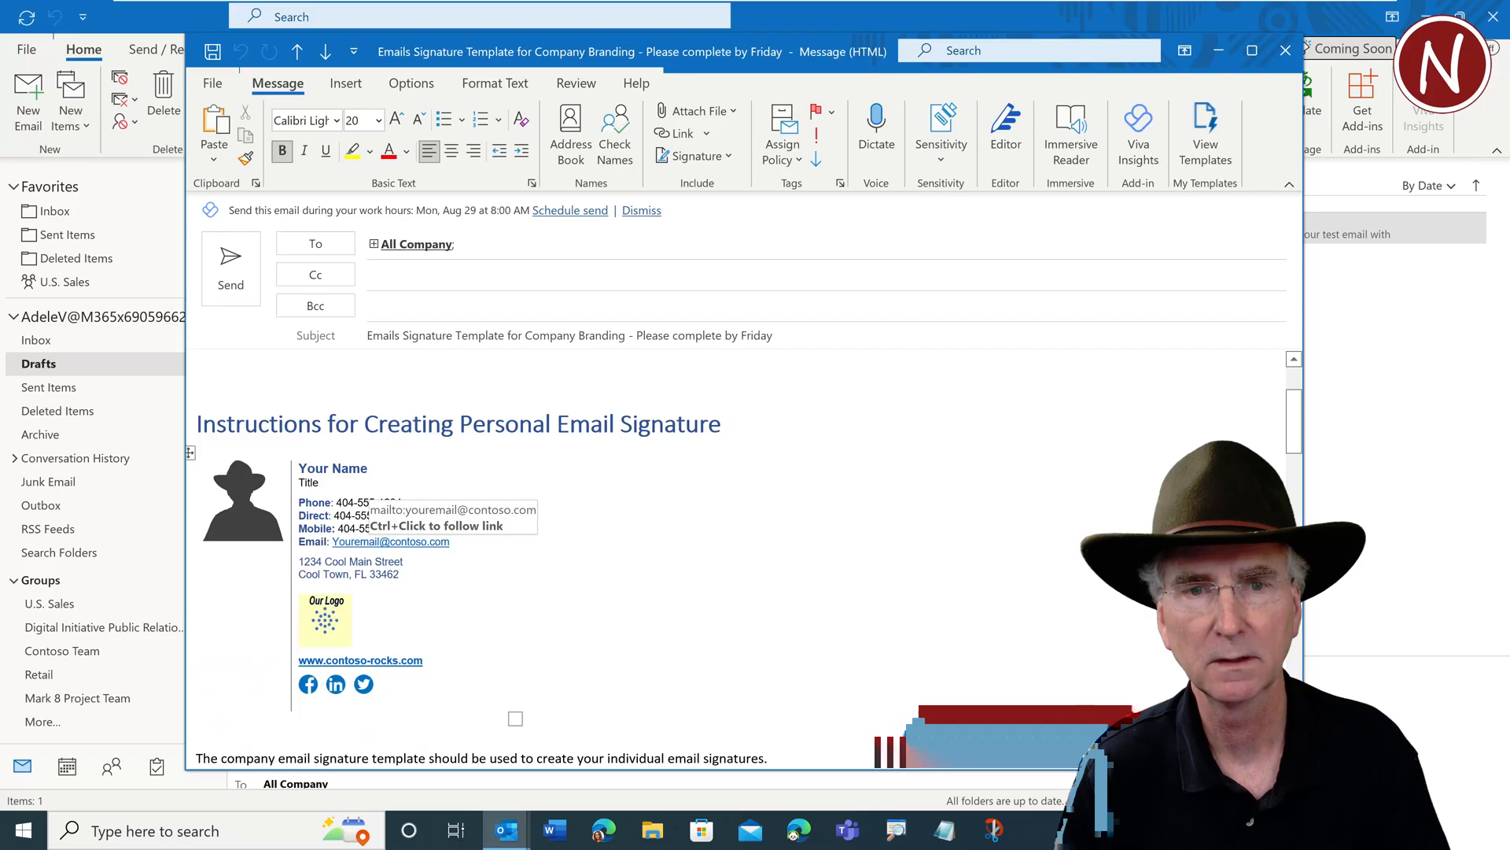
{"action": "scroll", "scroll_direction": "down", "scroll_amount": 3}
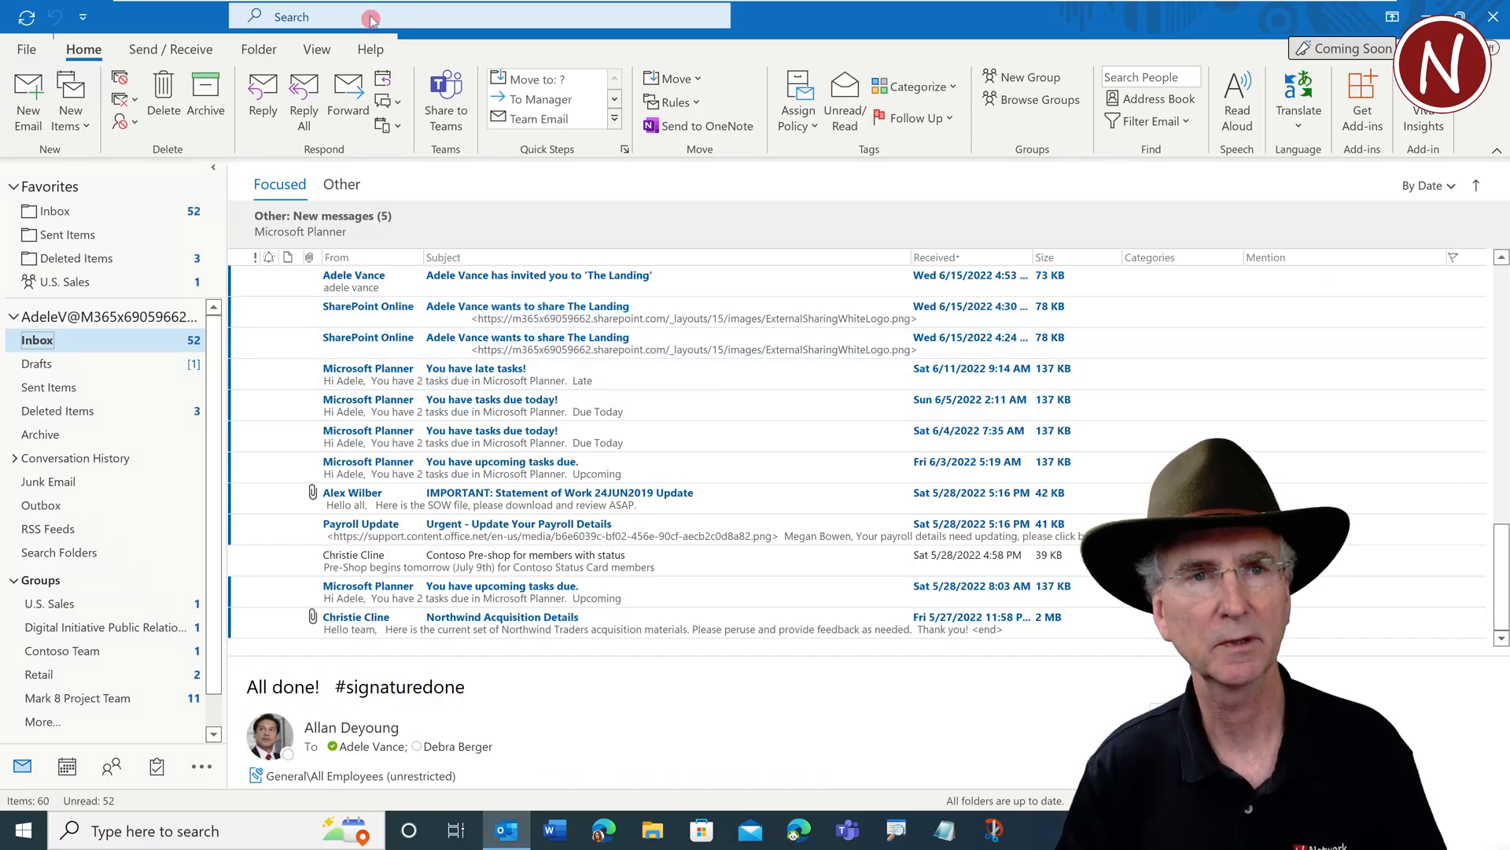
{"action": "mouse_move", "coordinate": [371, 17]}
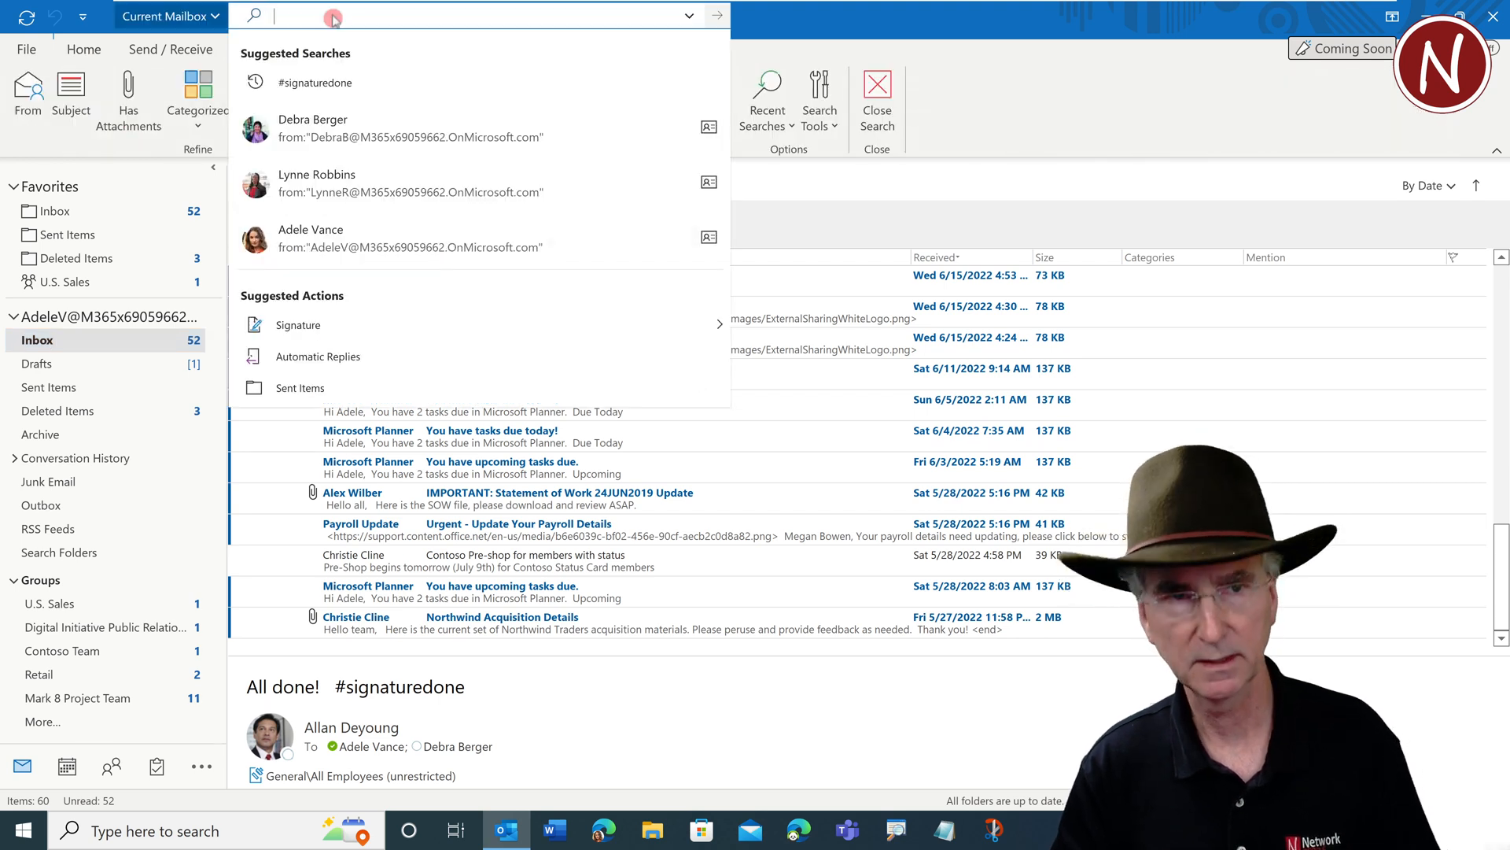
Search the mailbox for #signaturedone
{"action": "type", "text": "#signaturedone"}
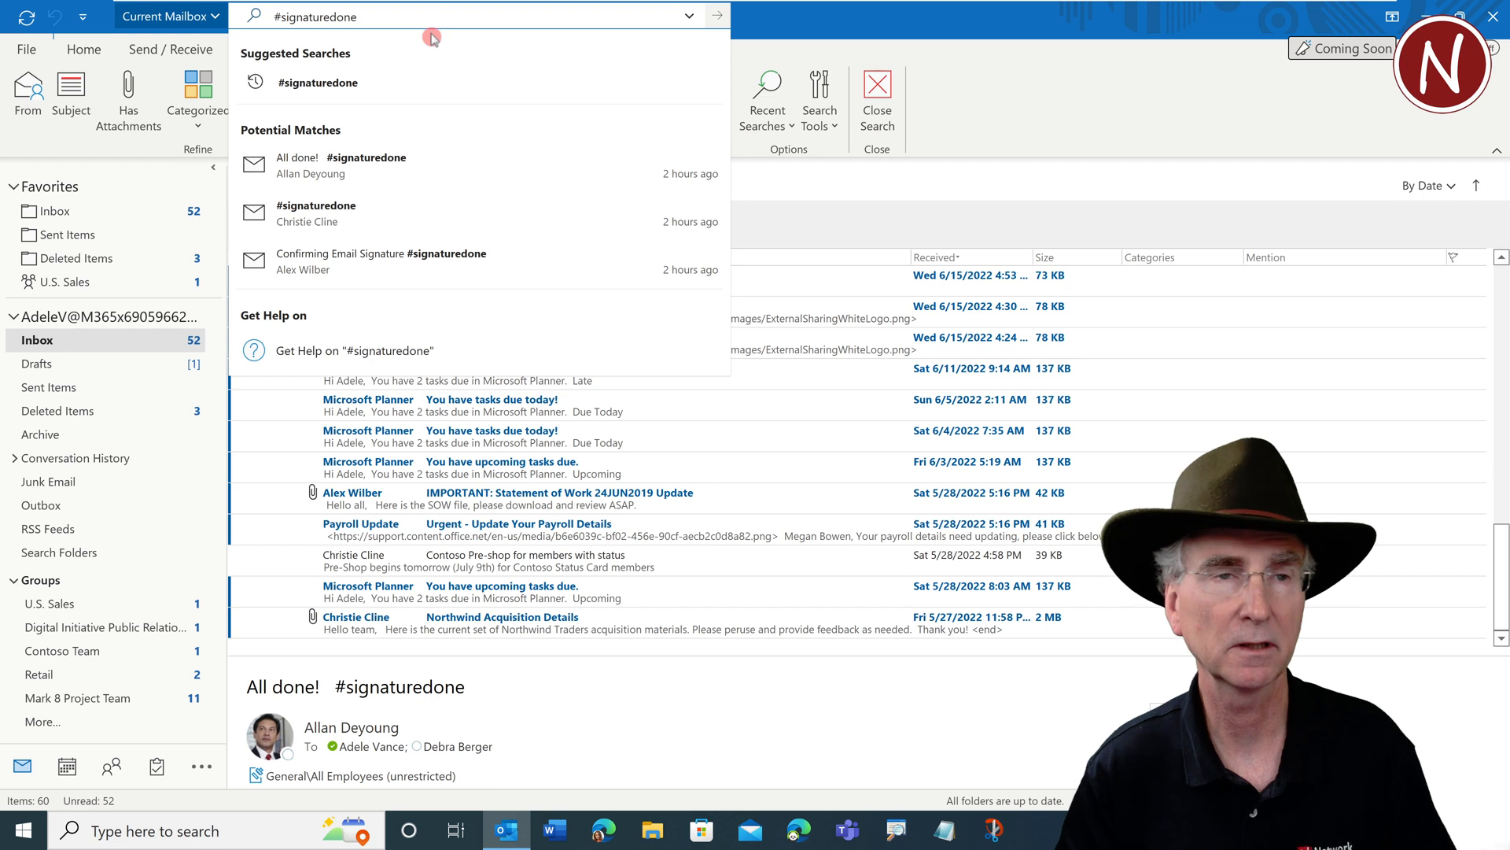
{"action": "key", "text": "Enter"}
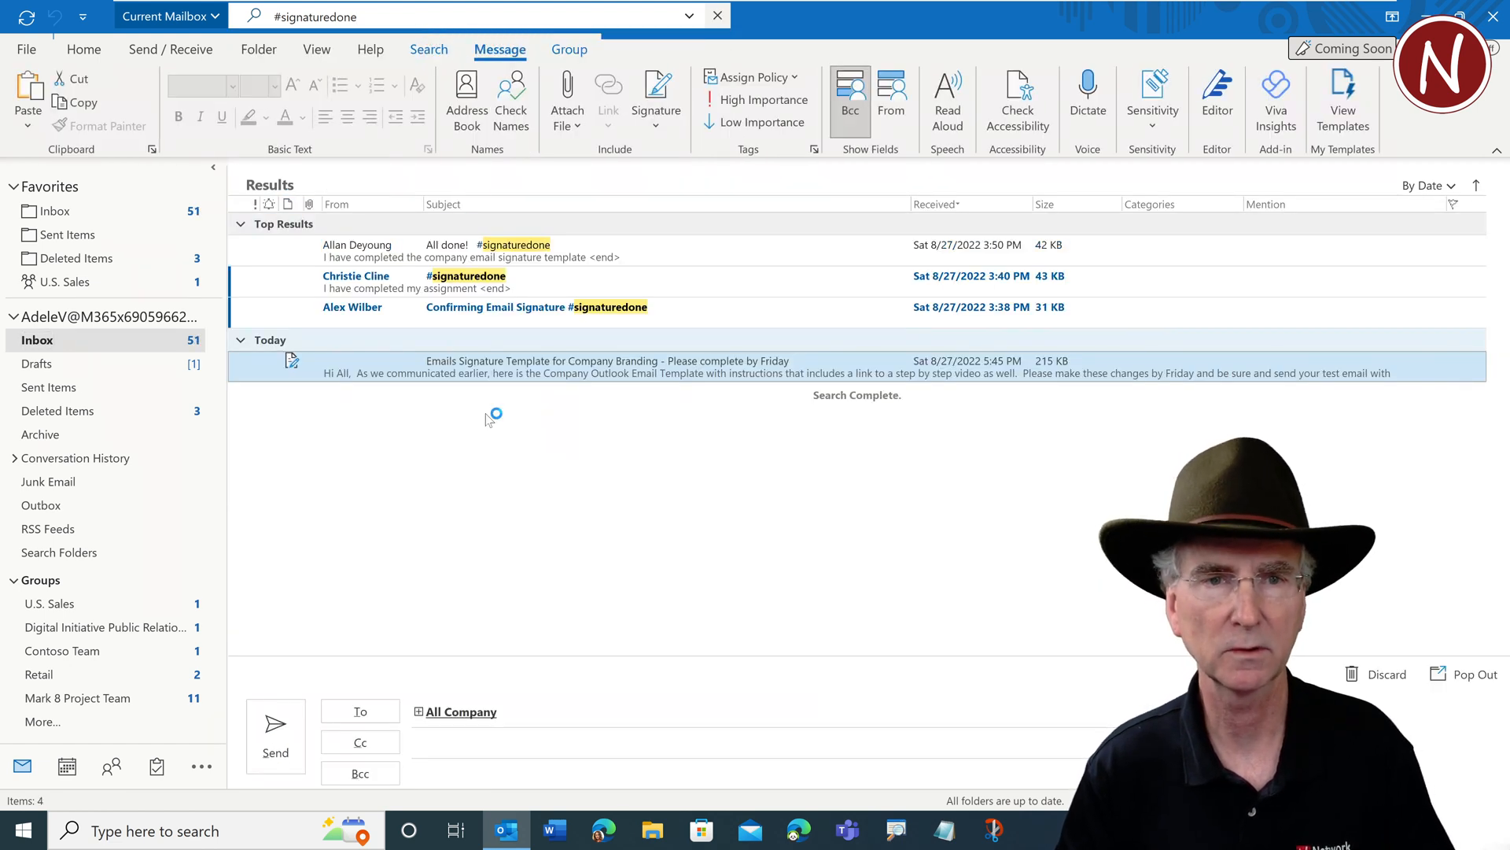
{"action": "mouse_move", "coordinate": [584, 489]}
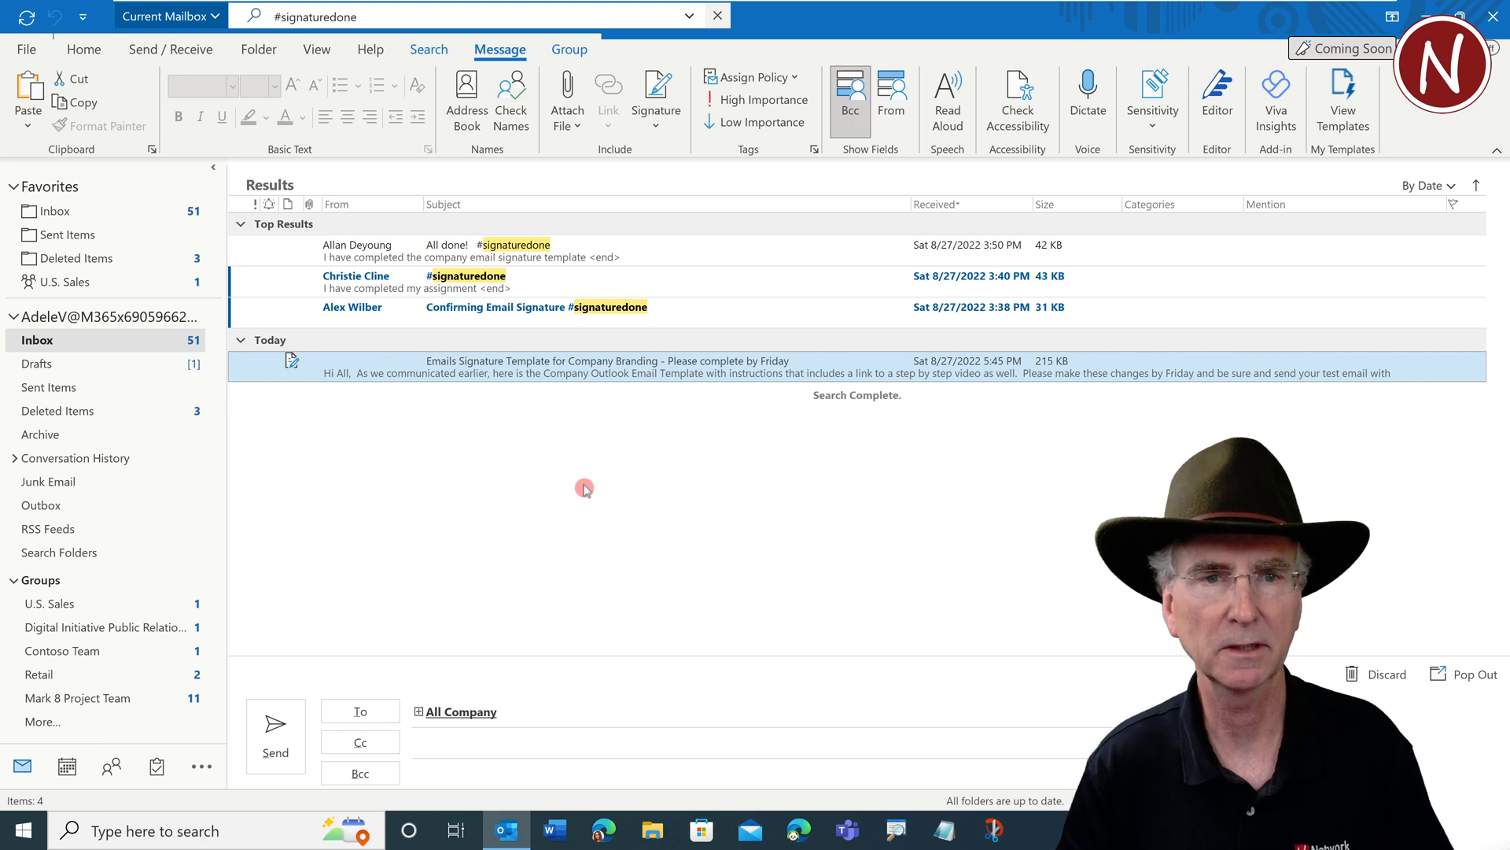